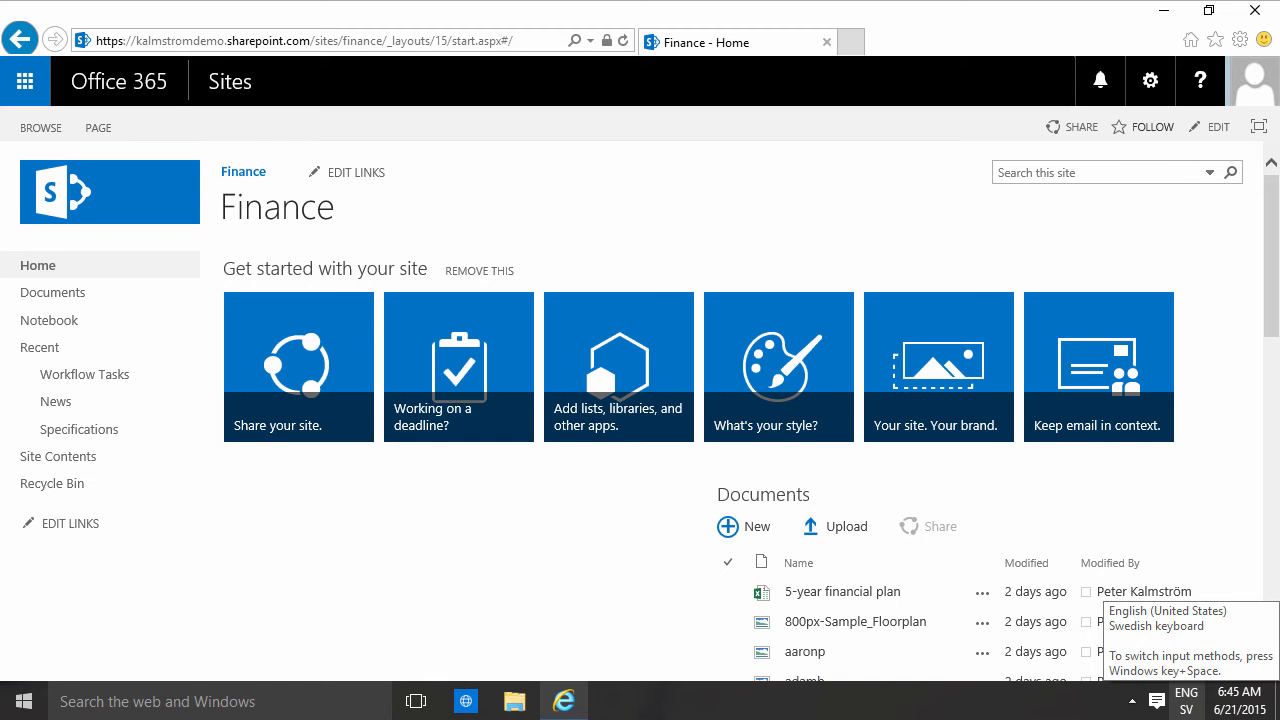
pyautogui.moveTo(978, 342)
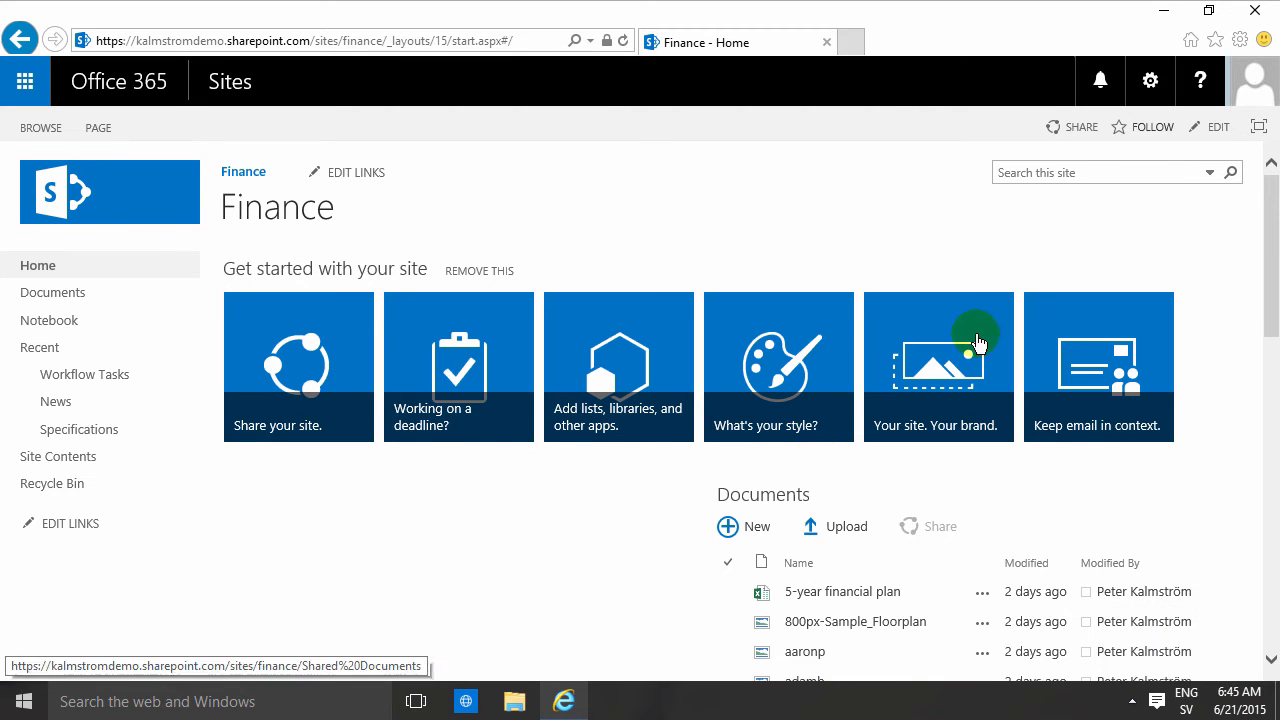
# - Open the Contoso Quote content type from Site Content Types, filtered to the Contoso group
pyautogui.click(1150, 81)
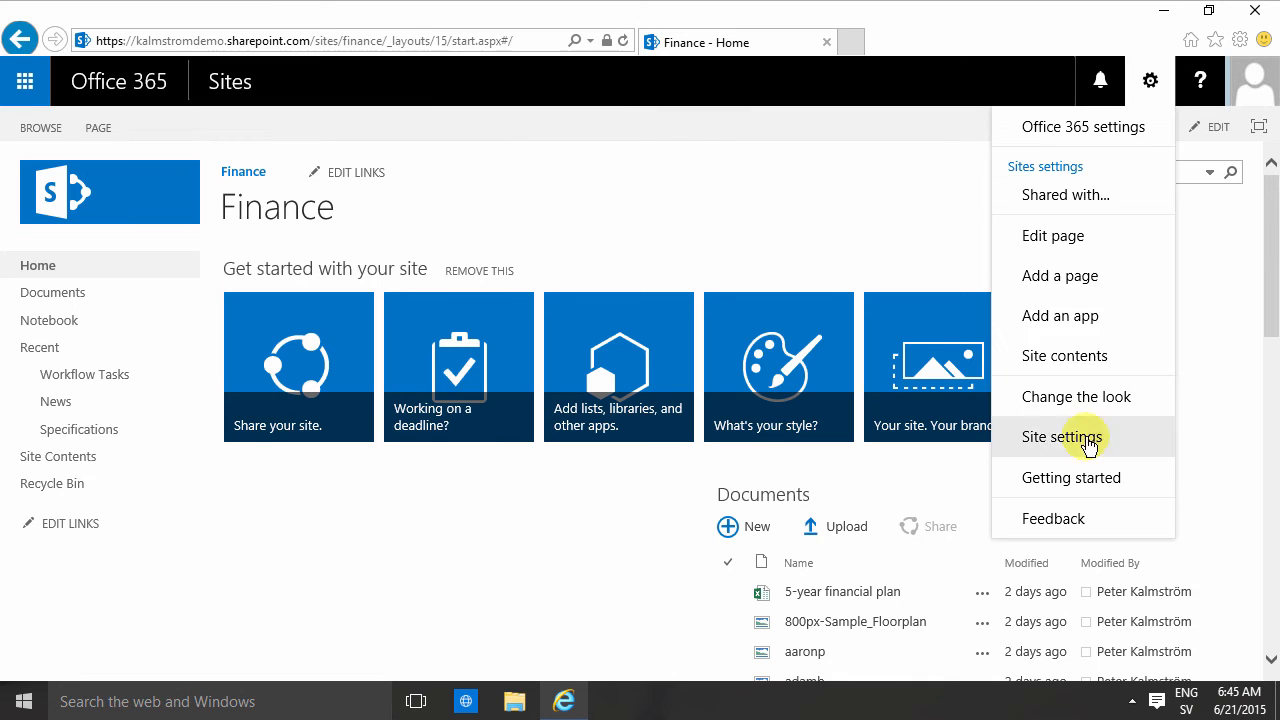
pyautogui.click(1060, 437)
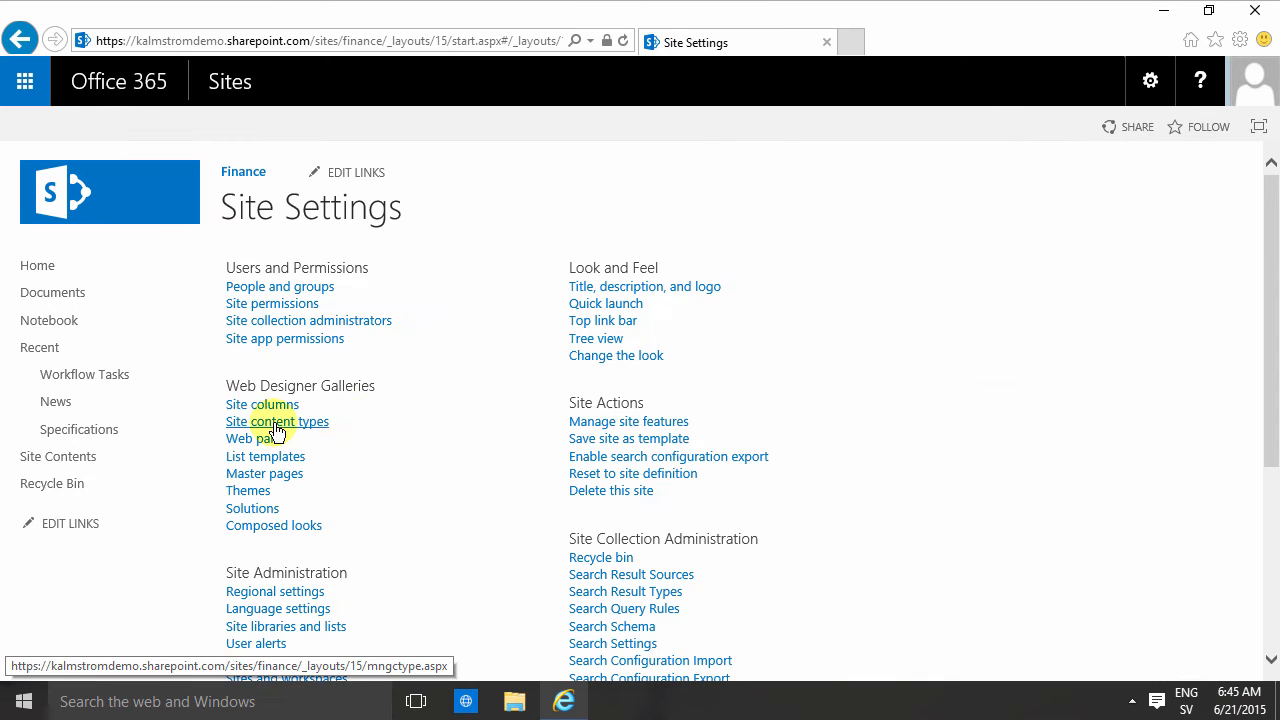
pyautogui.click(277, 421)
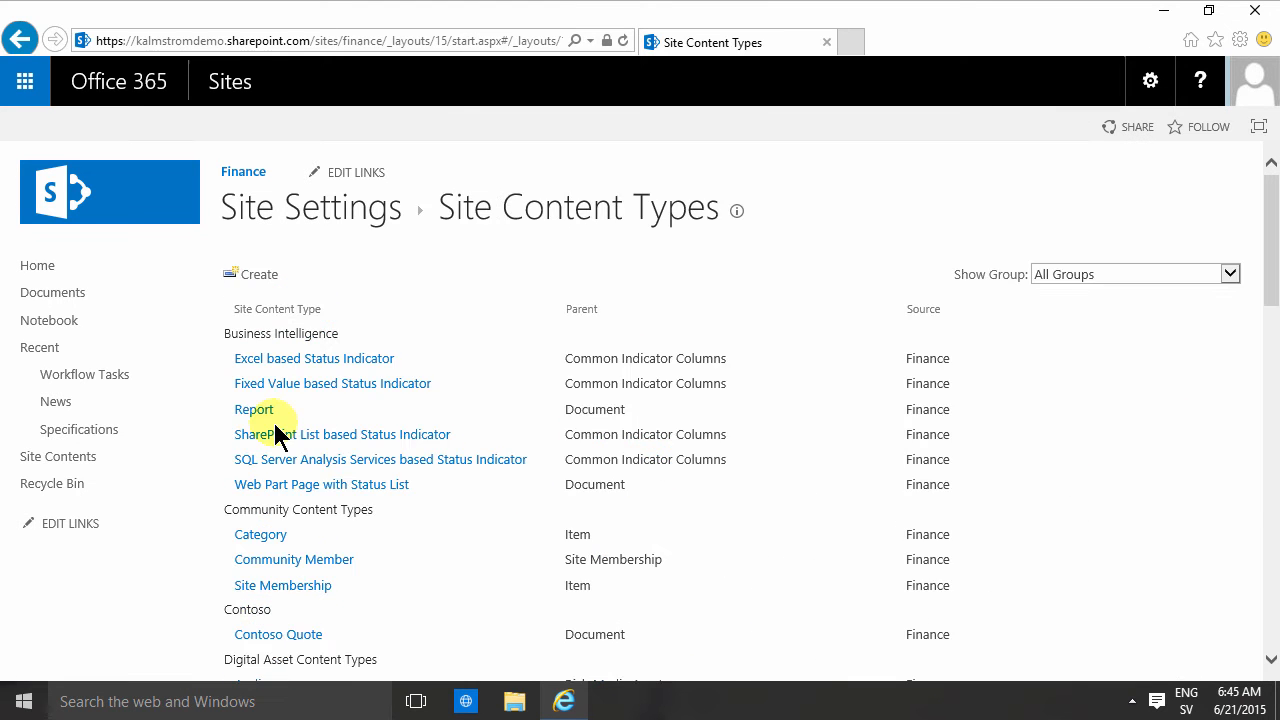
pyautogui.click(1231, 273)
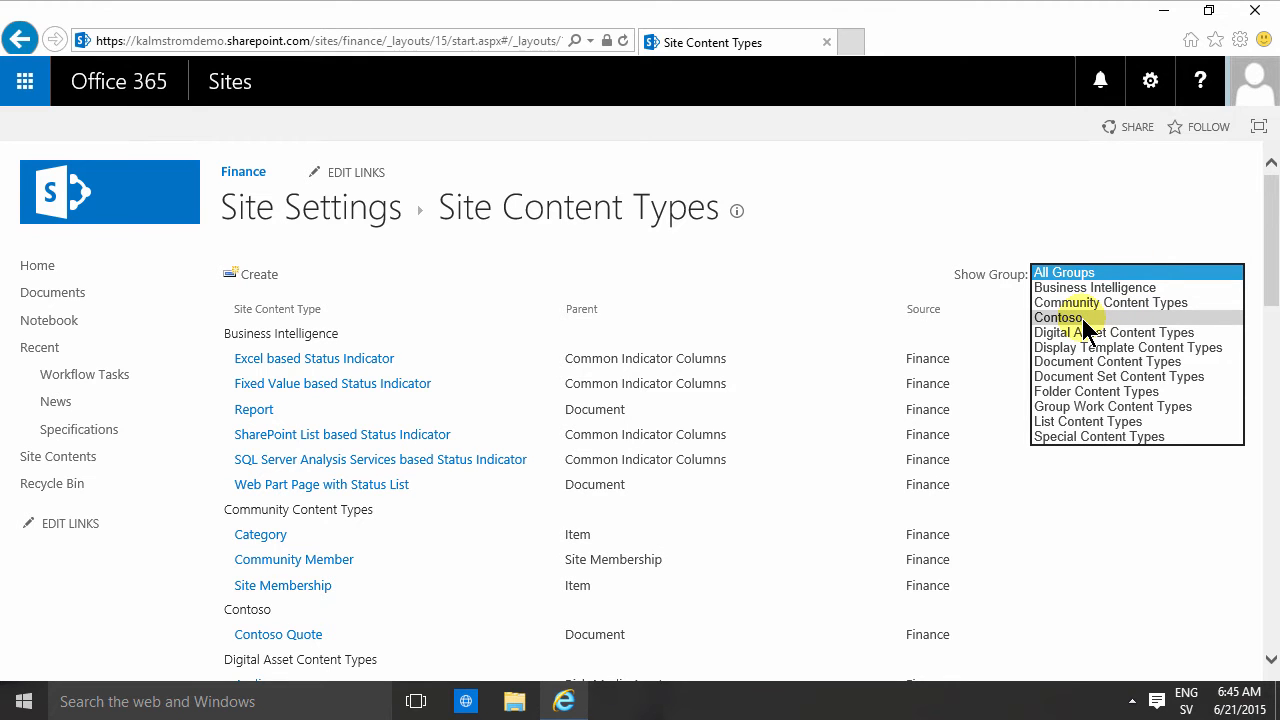
pyautogui.click(1058, 317)
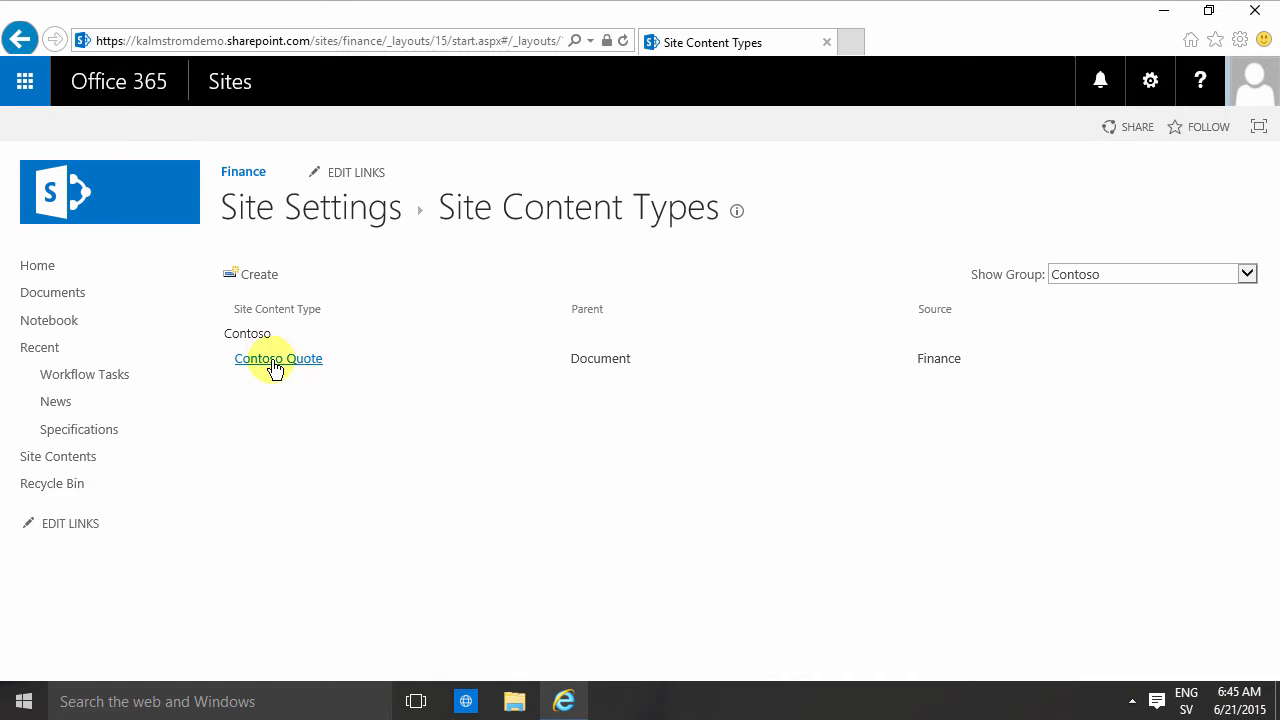
pyautogui.click(278, 358)
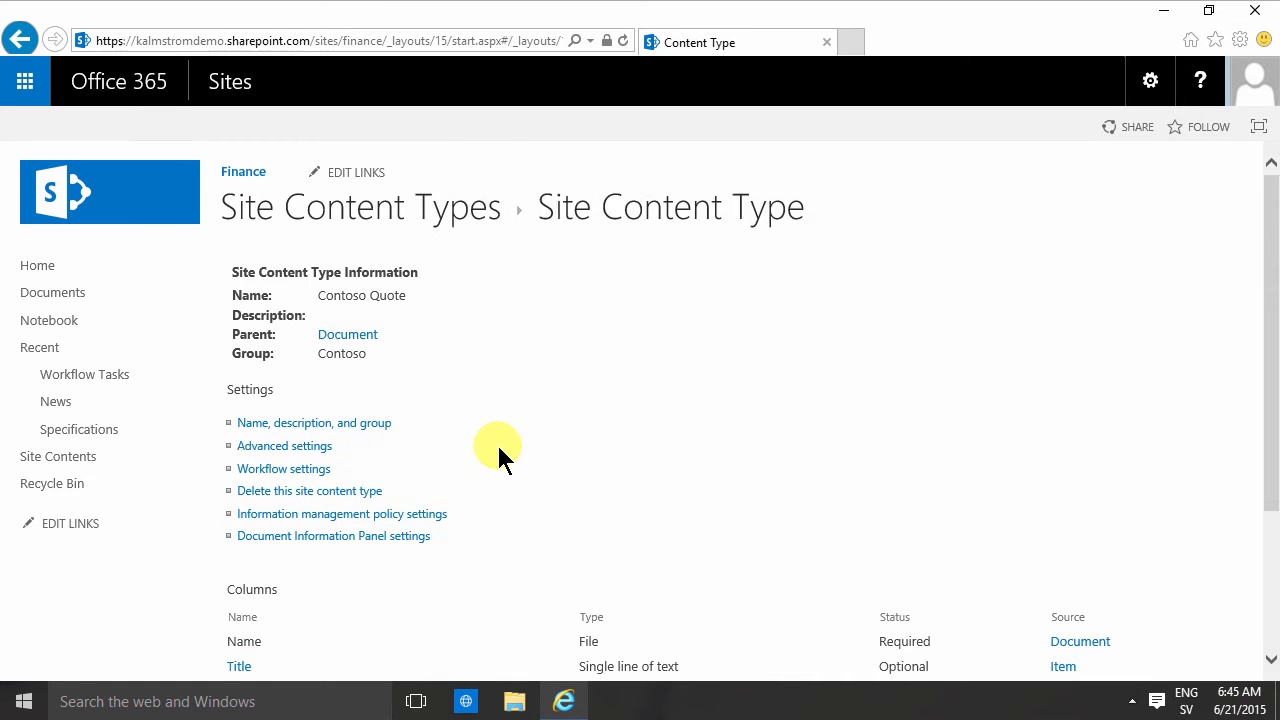
pyautogui.scroll(-3)
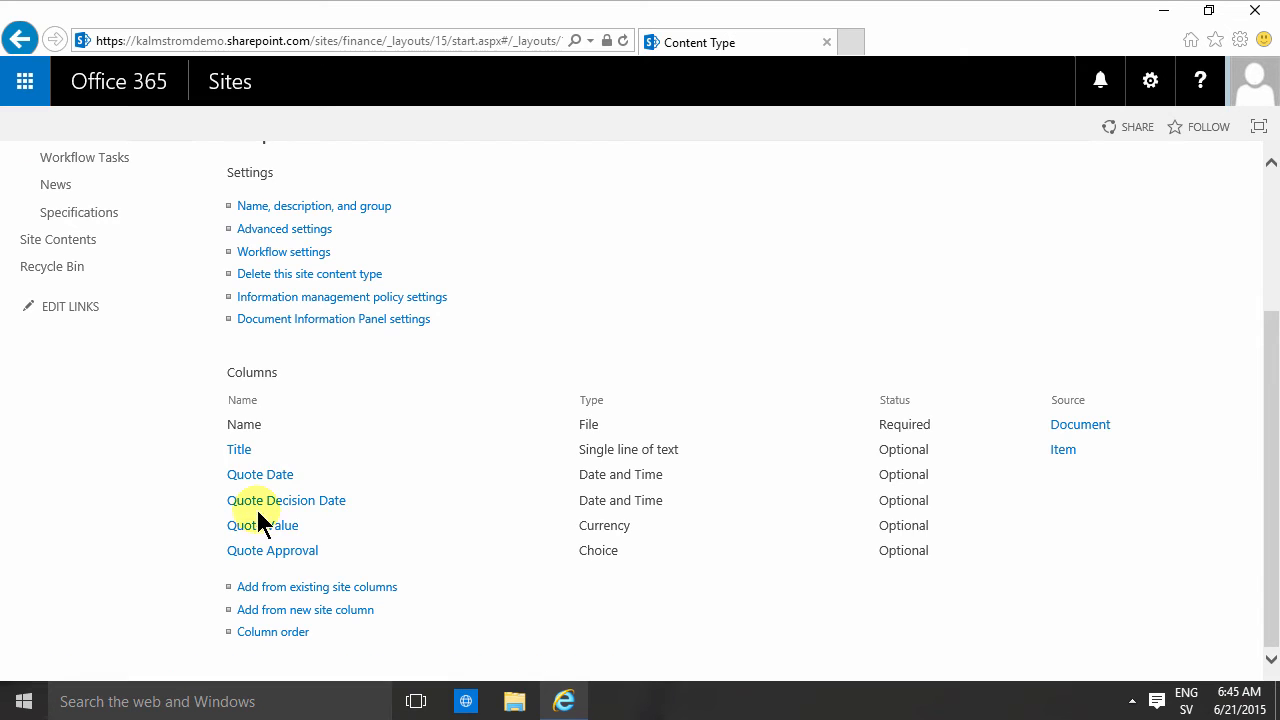
pyautogui.scroll(3)
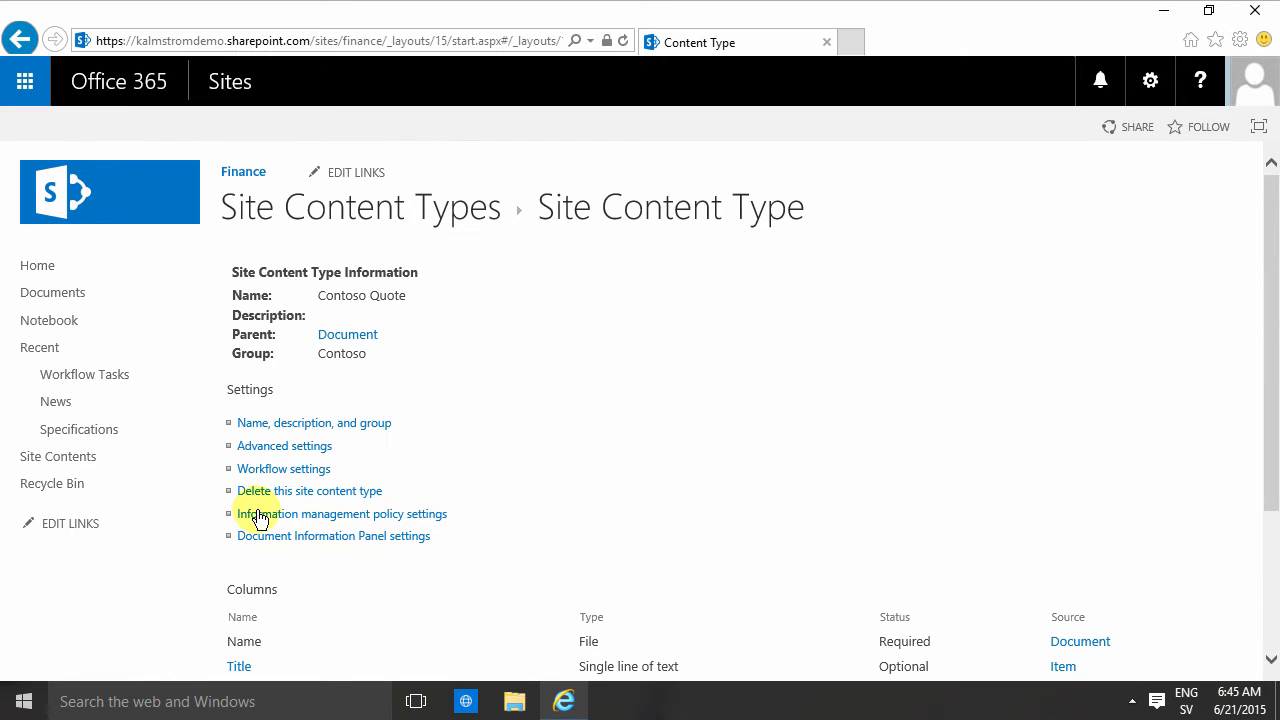
pyautogui.moveTo(244, 172)
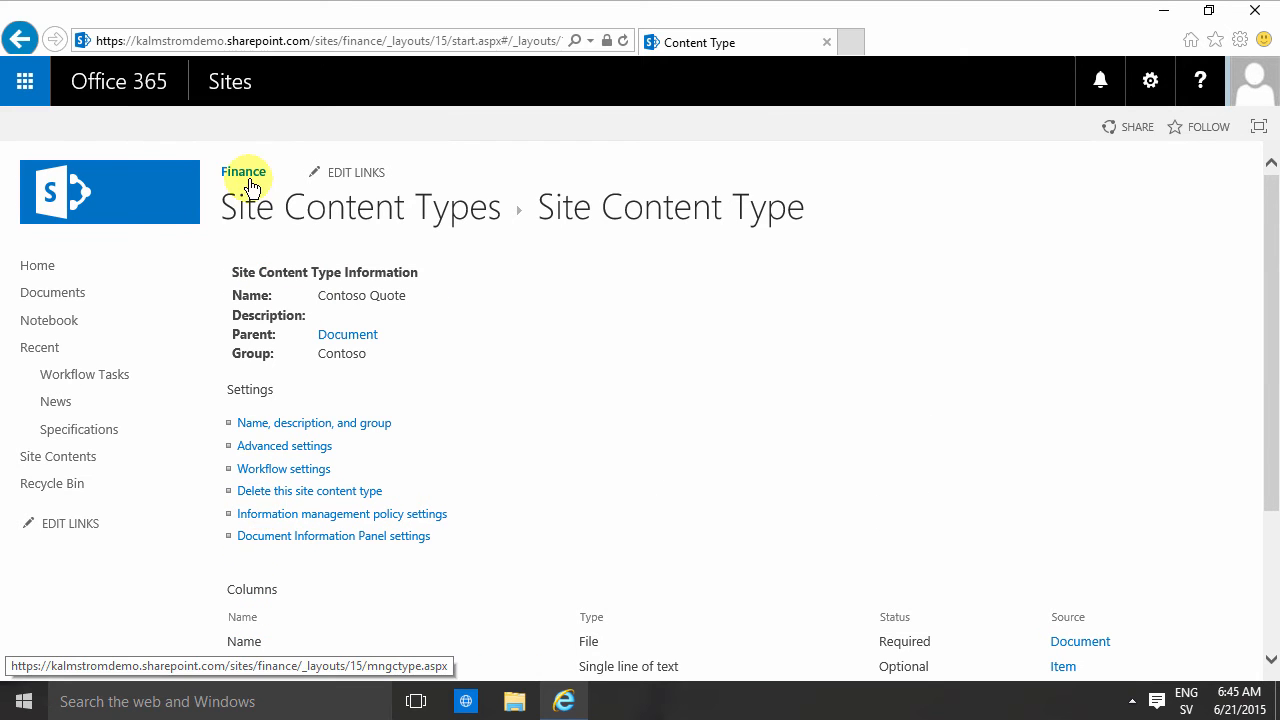
pyautogui.moveTo(258, 207)
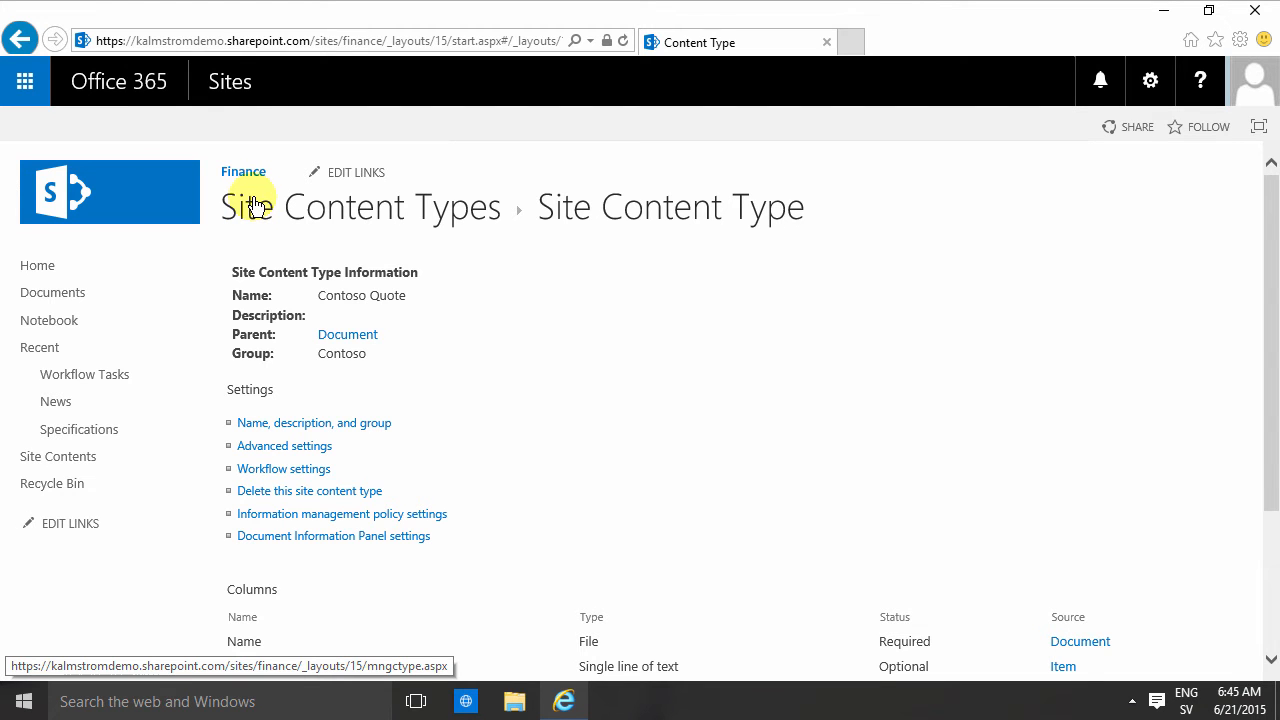
pyautogui.moveTo(243, 171)
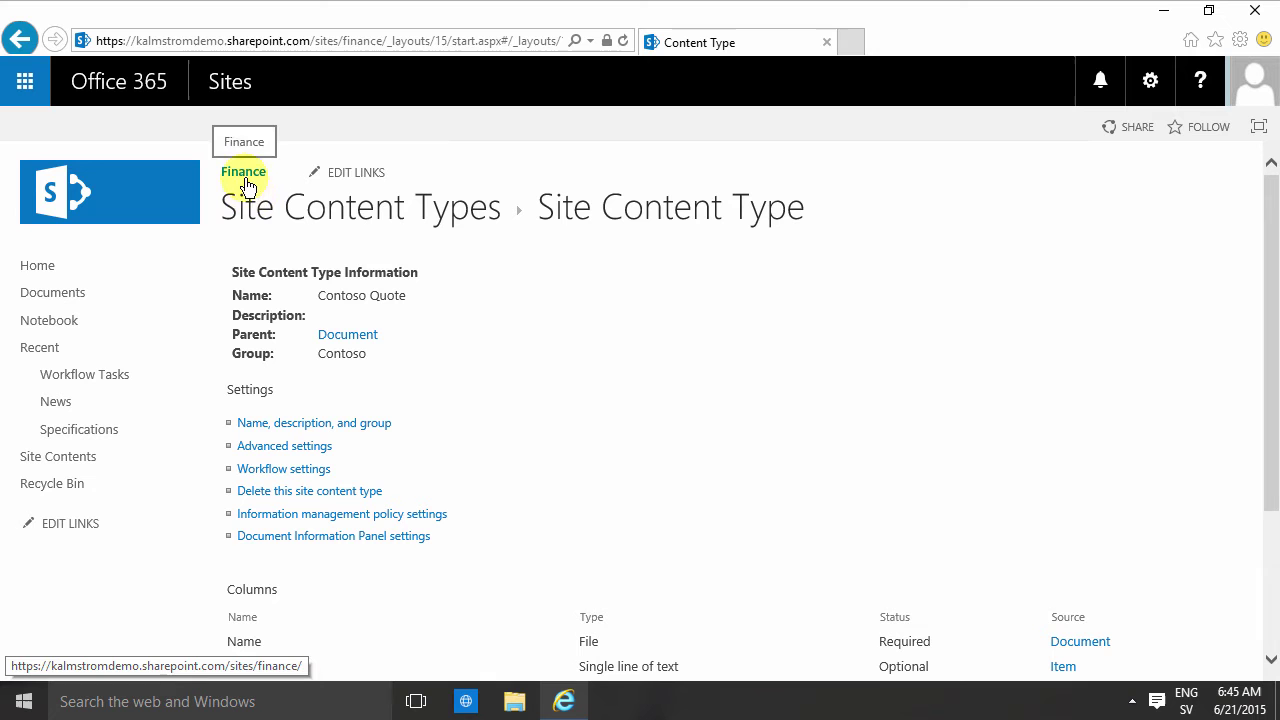
pyautogui.moveTo(52, 483)
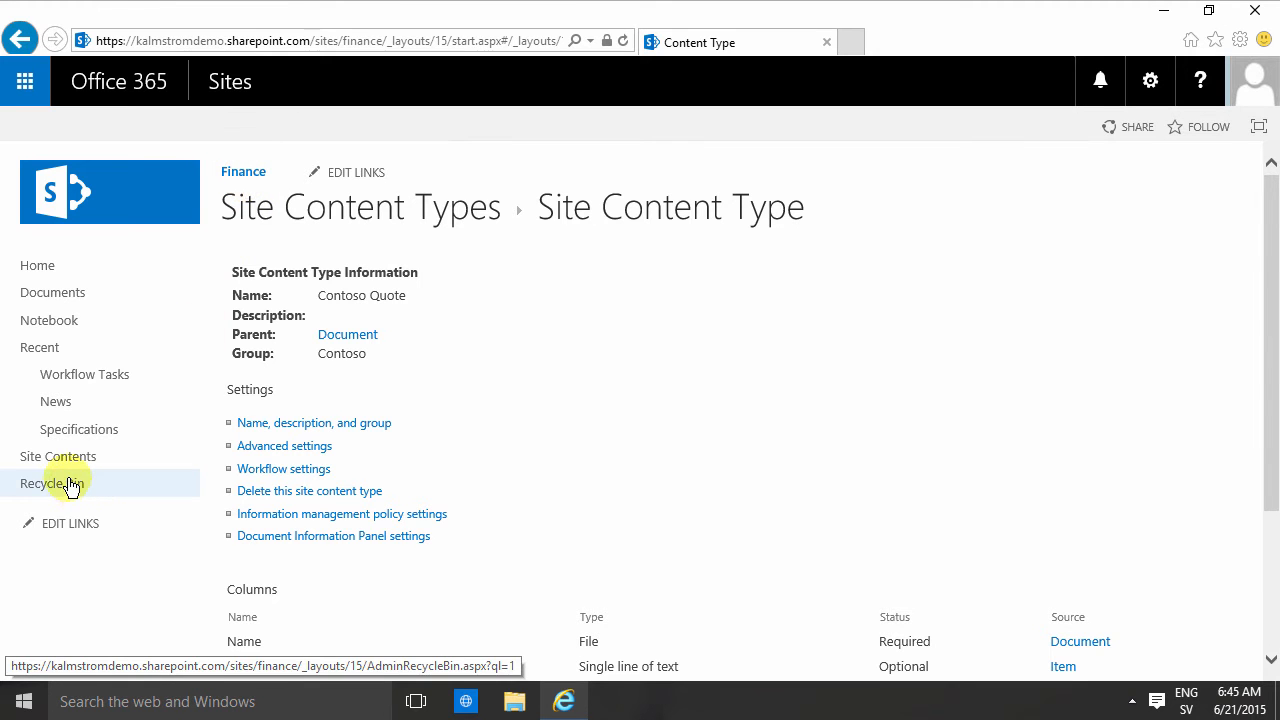
# - Add a new document library app named 'Quotes' from Site Contents
pyautogui.click(58, 456)
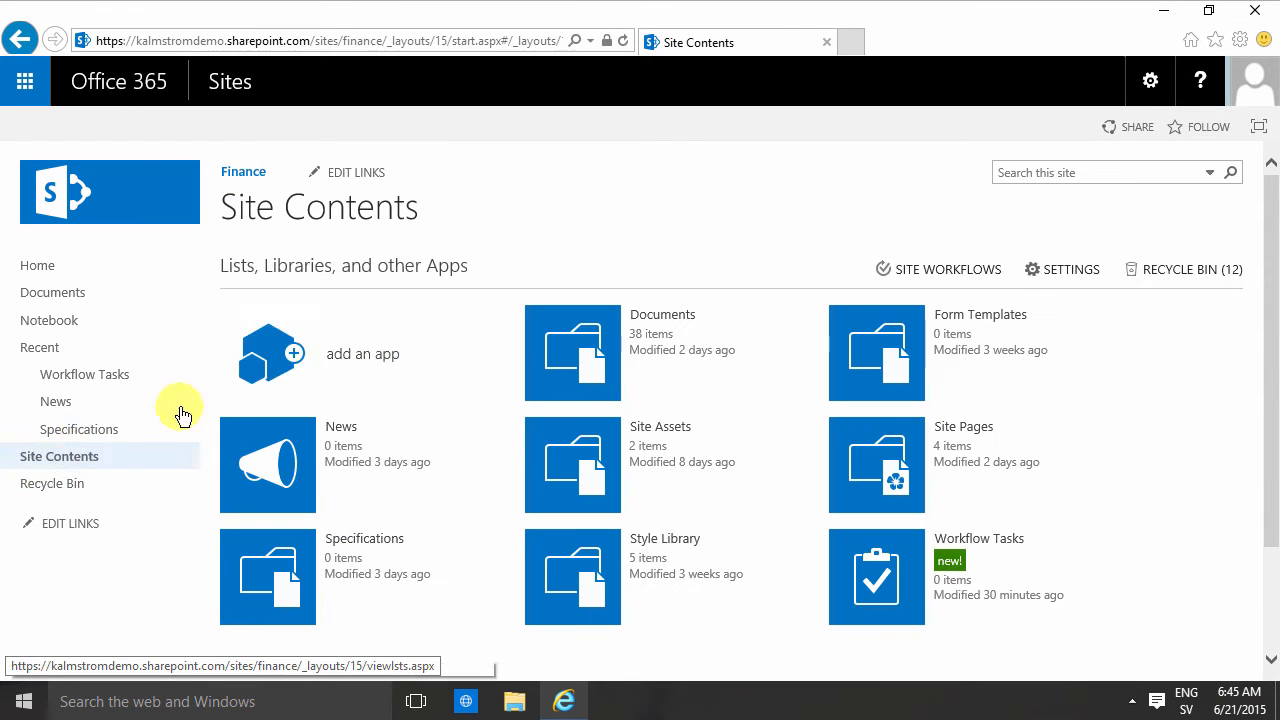
pyautogui.moveTo(325, 357)
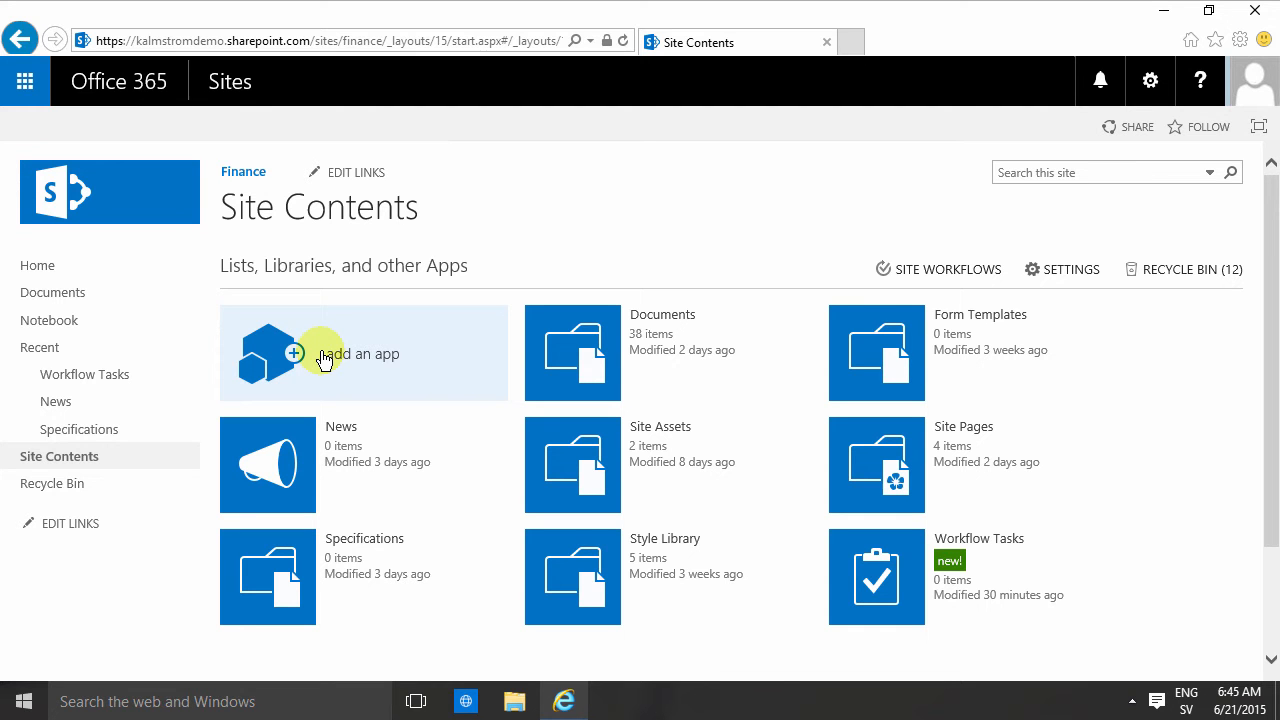
pyautogui.click(362, 353)
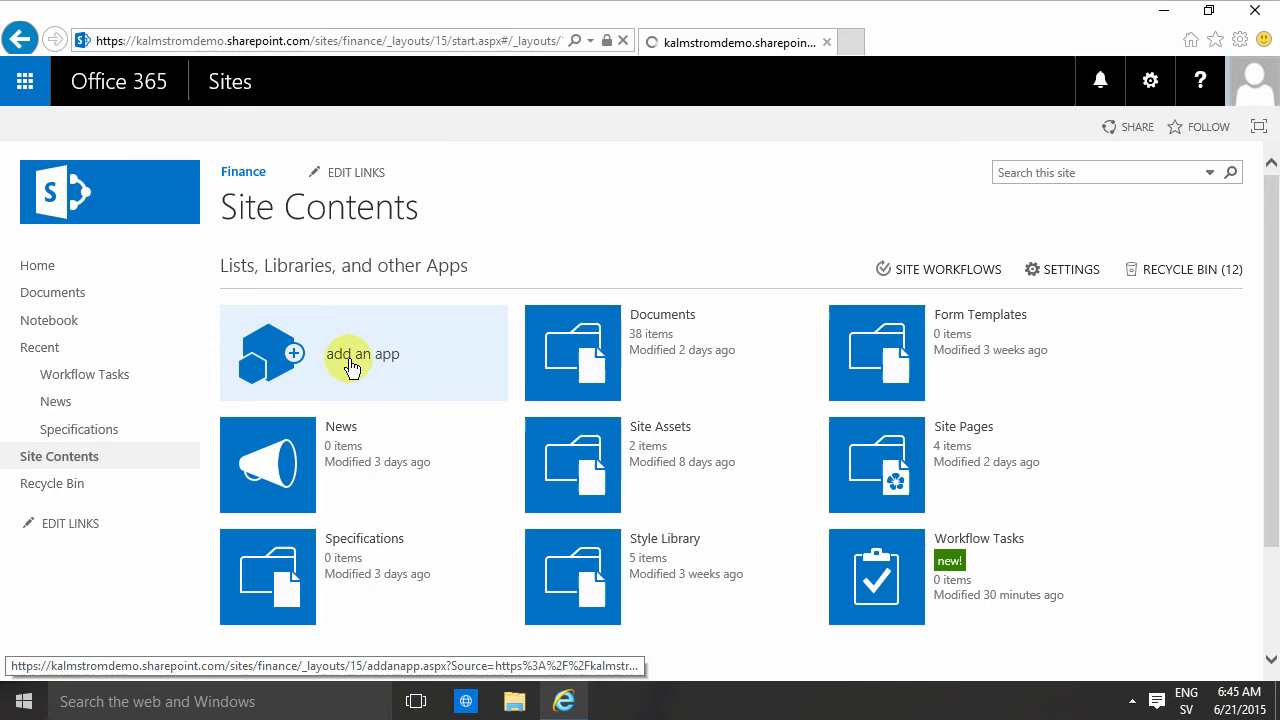
pyautogui.click(362, 354)
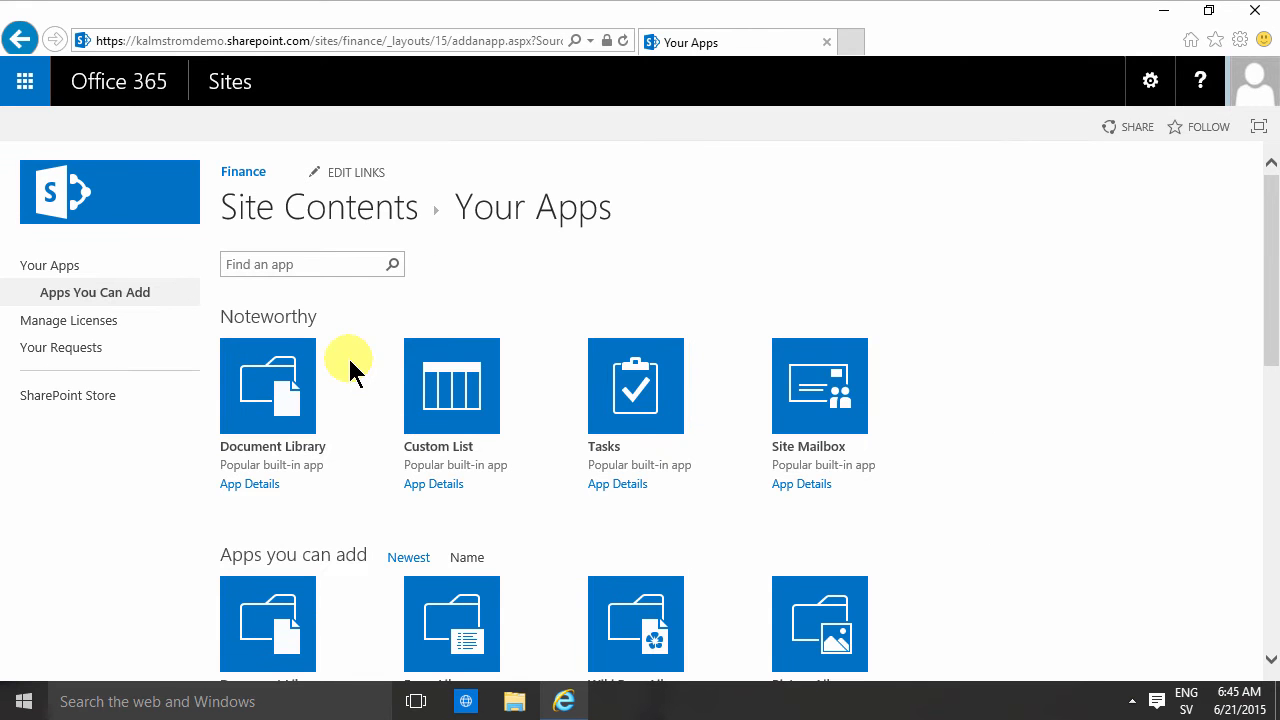
pyautogui.click(267, 385)
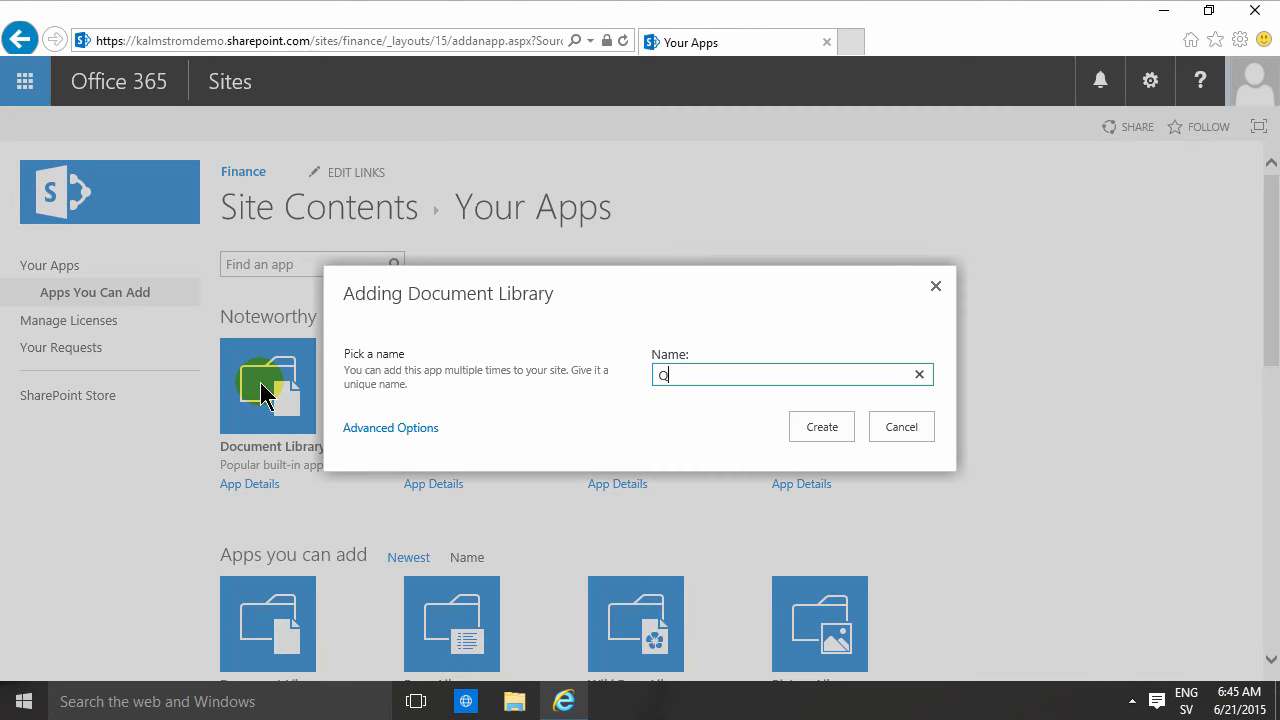
pyautogui.write('uotes')
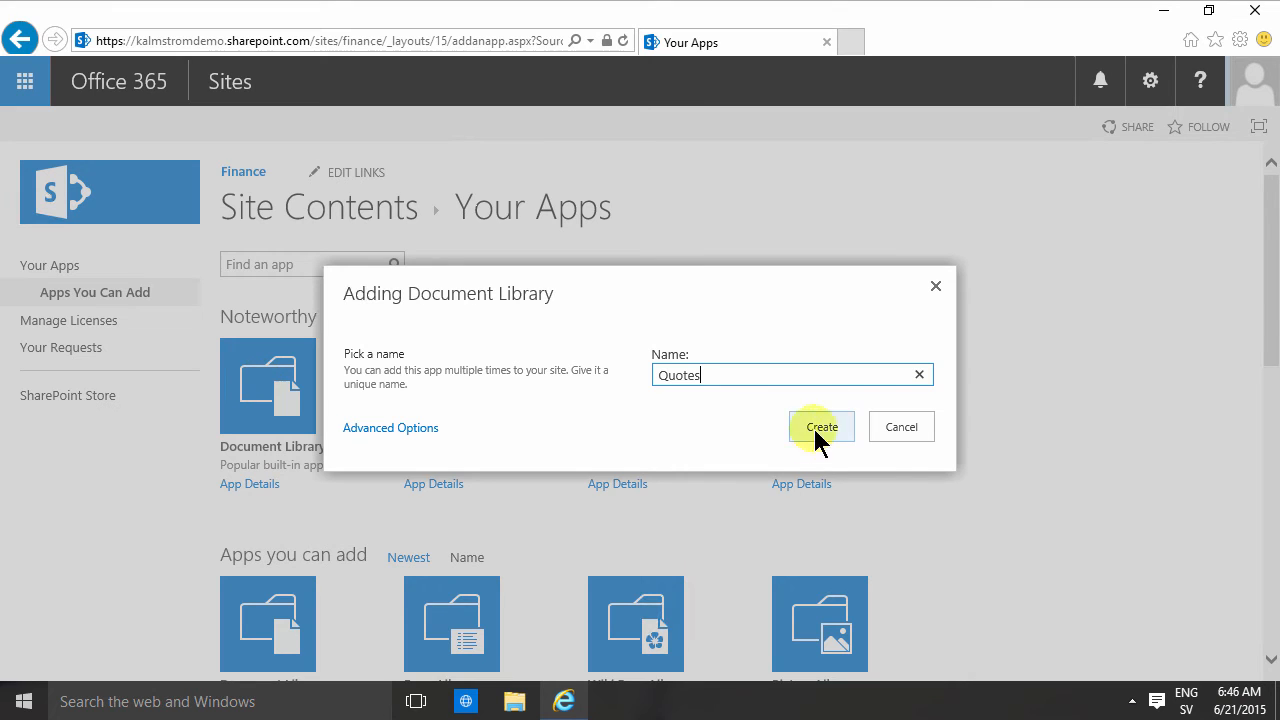
pyautogui.click(820, 426)
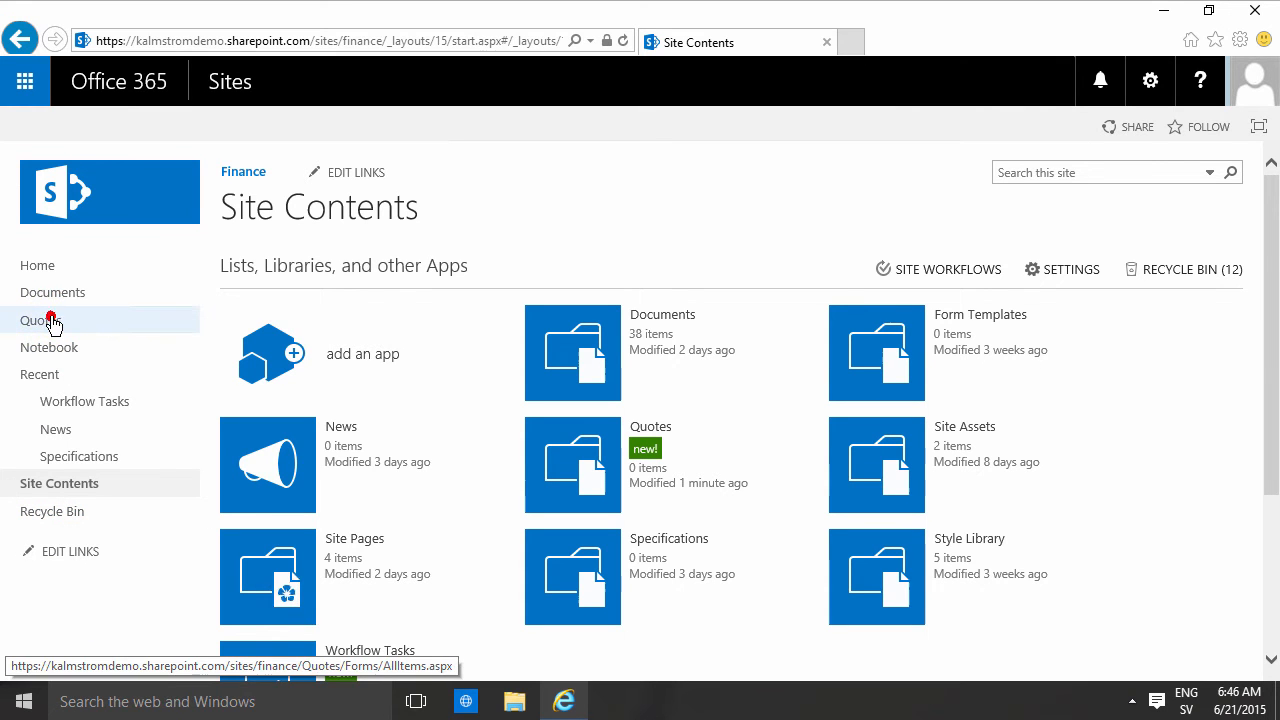
# - Set 'Allow management of content types?' to Yes in the Quotes library's advanced settings
pyautogui.click(40, 320)
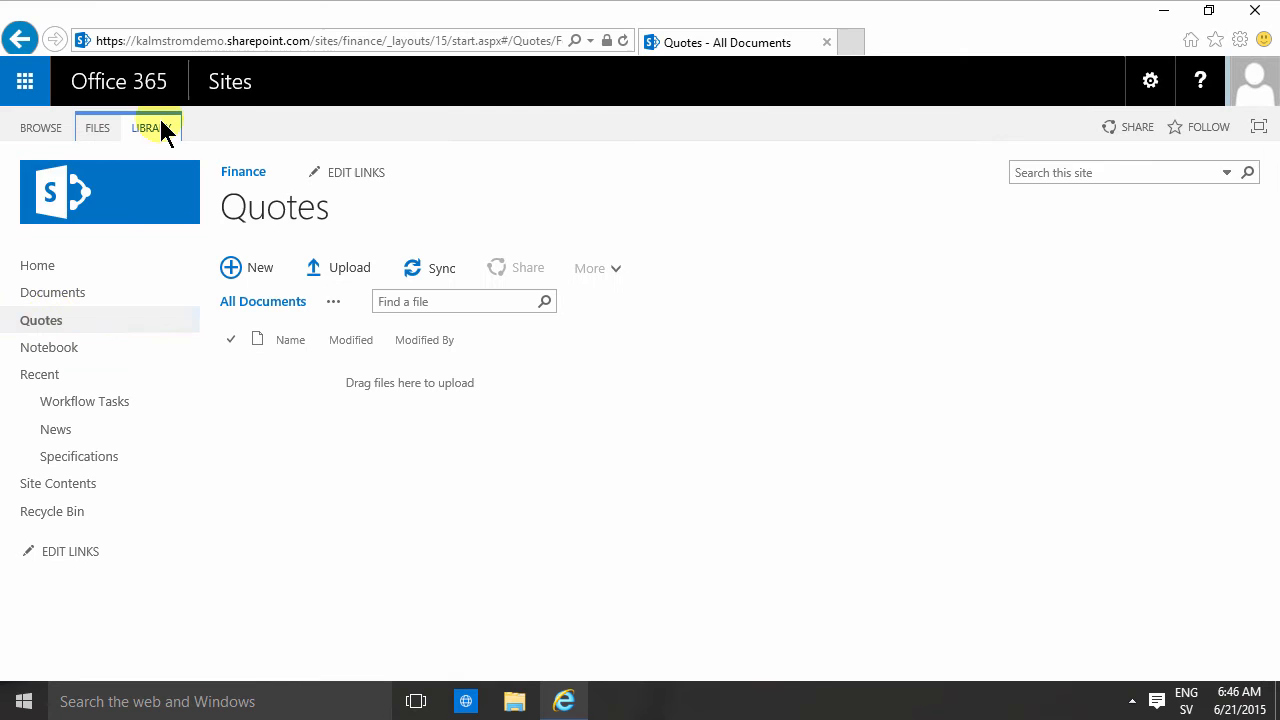
pyautogui.click(150, 127)
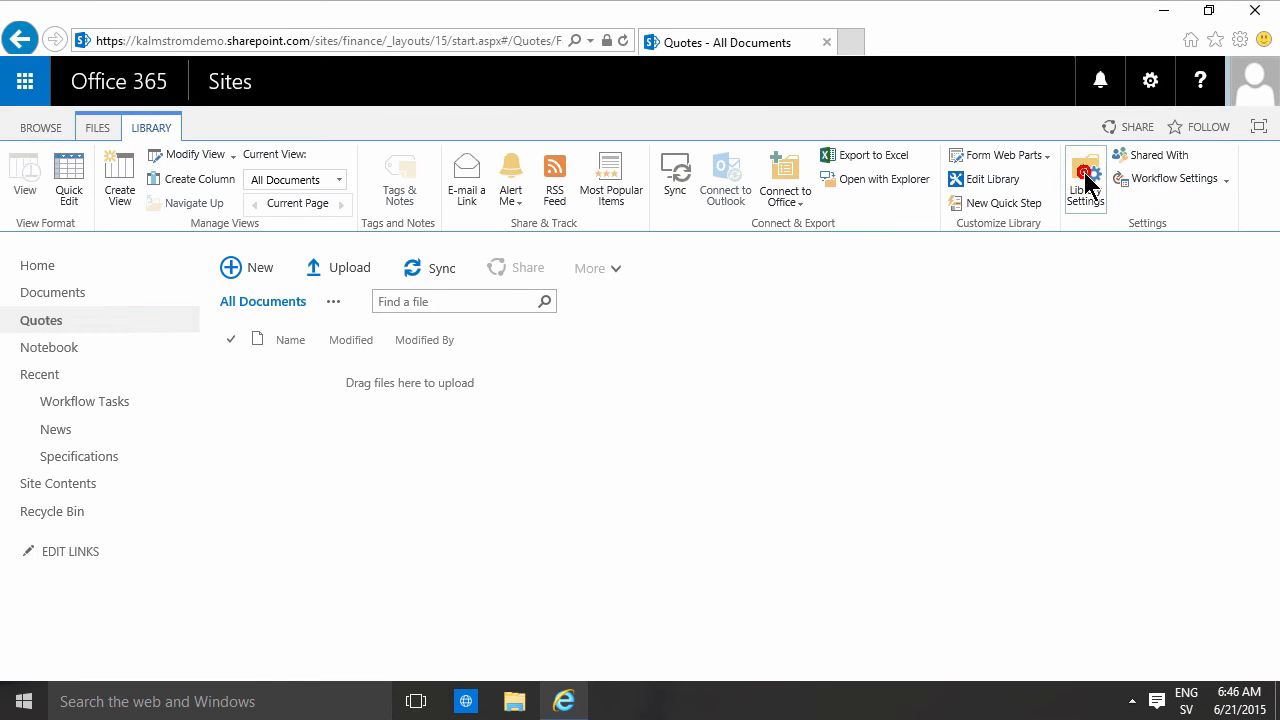
pyautogui.click(1085, 180)
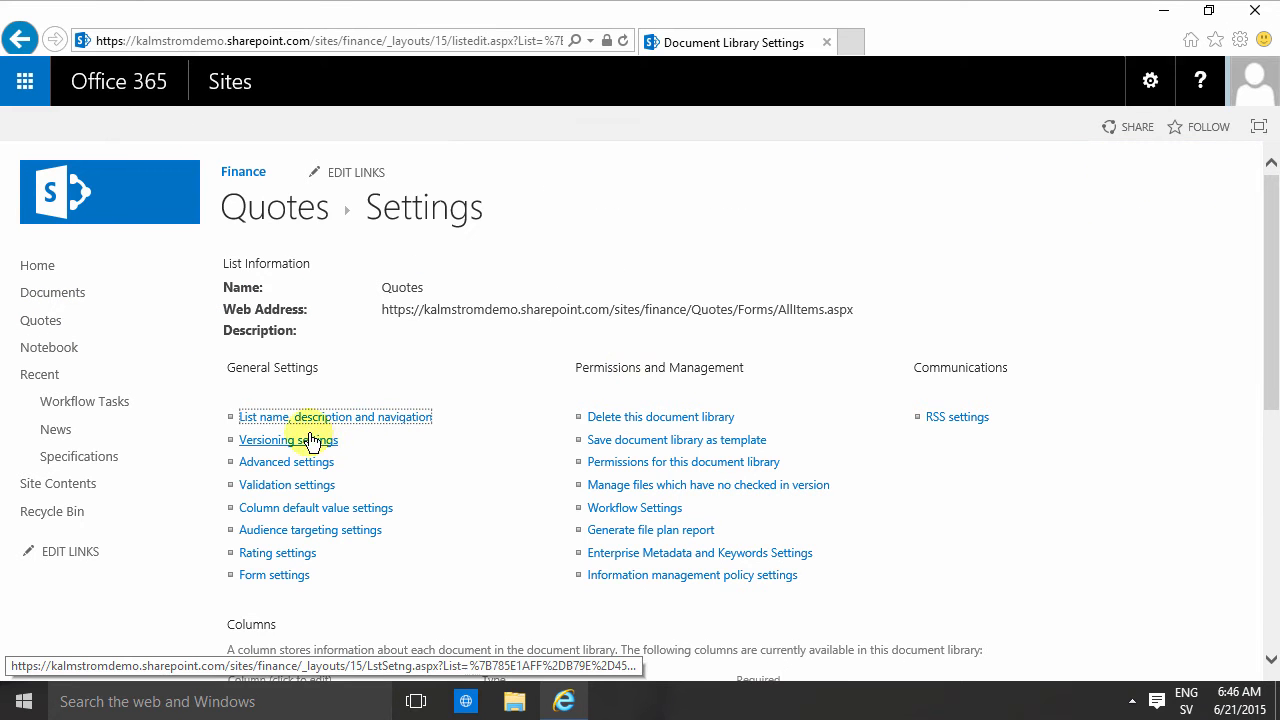
pyautogui.moveTo(287, 461)
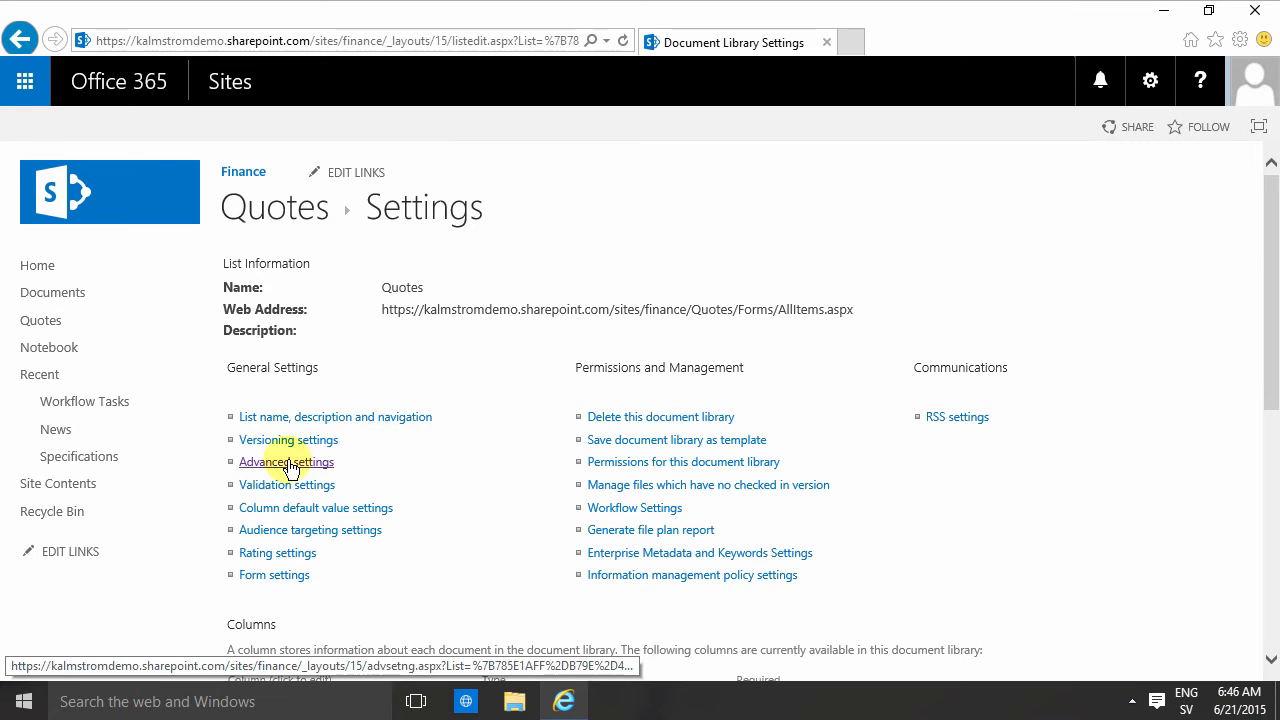
pyautogui.click(286, 461)
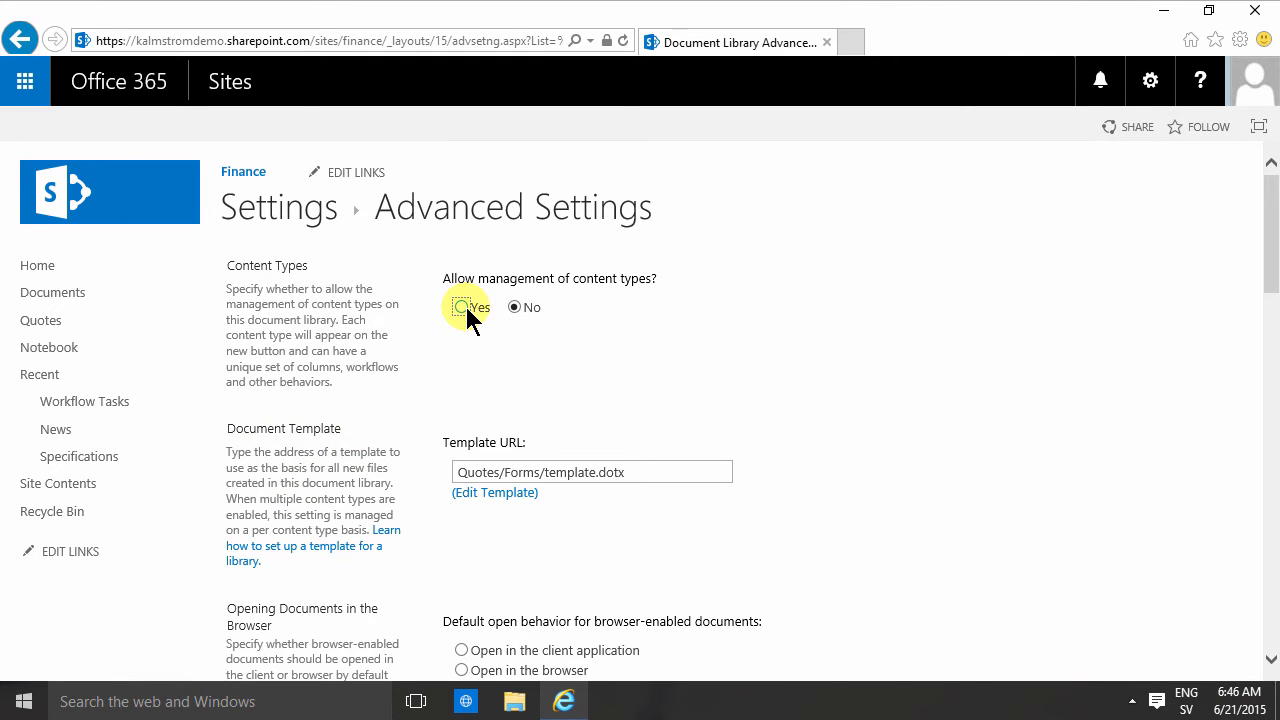
pyautogui.click(462, 307)
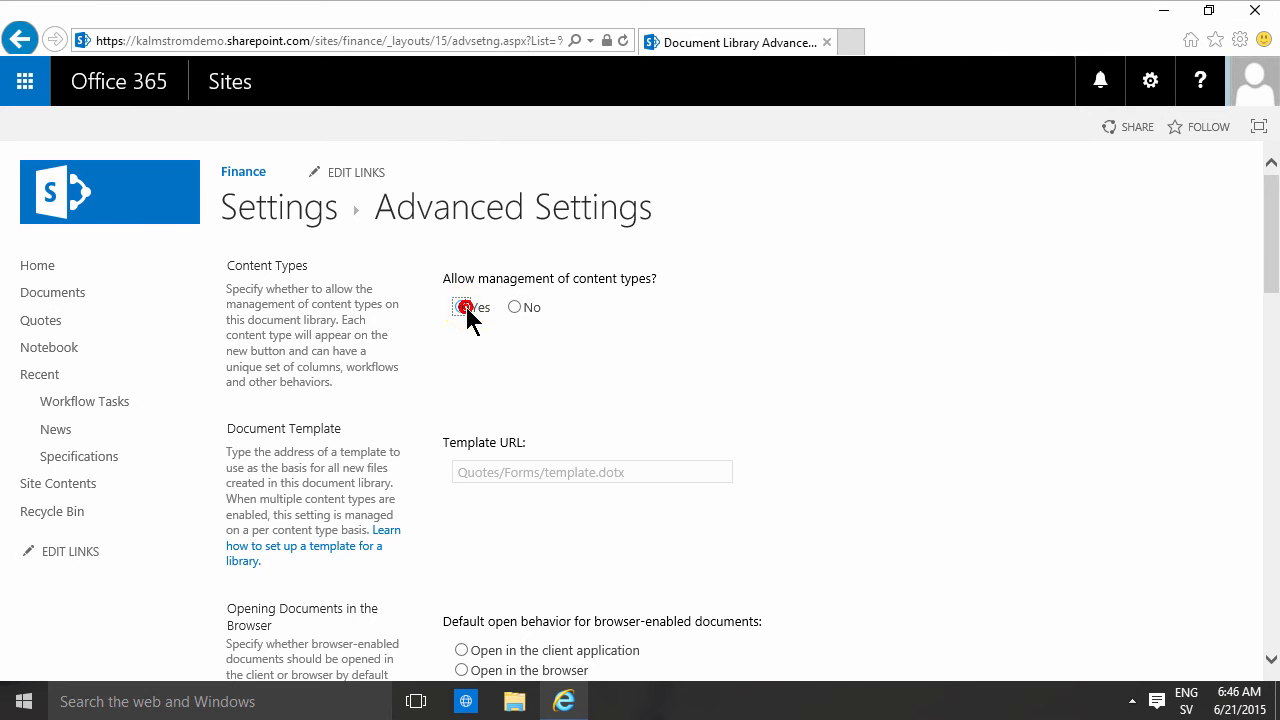
pyautogui.scroll(-3)
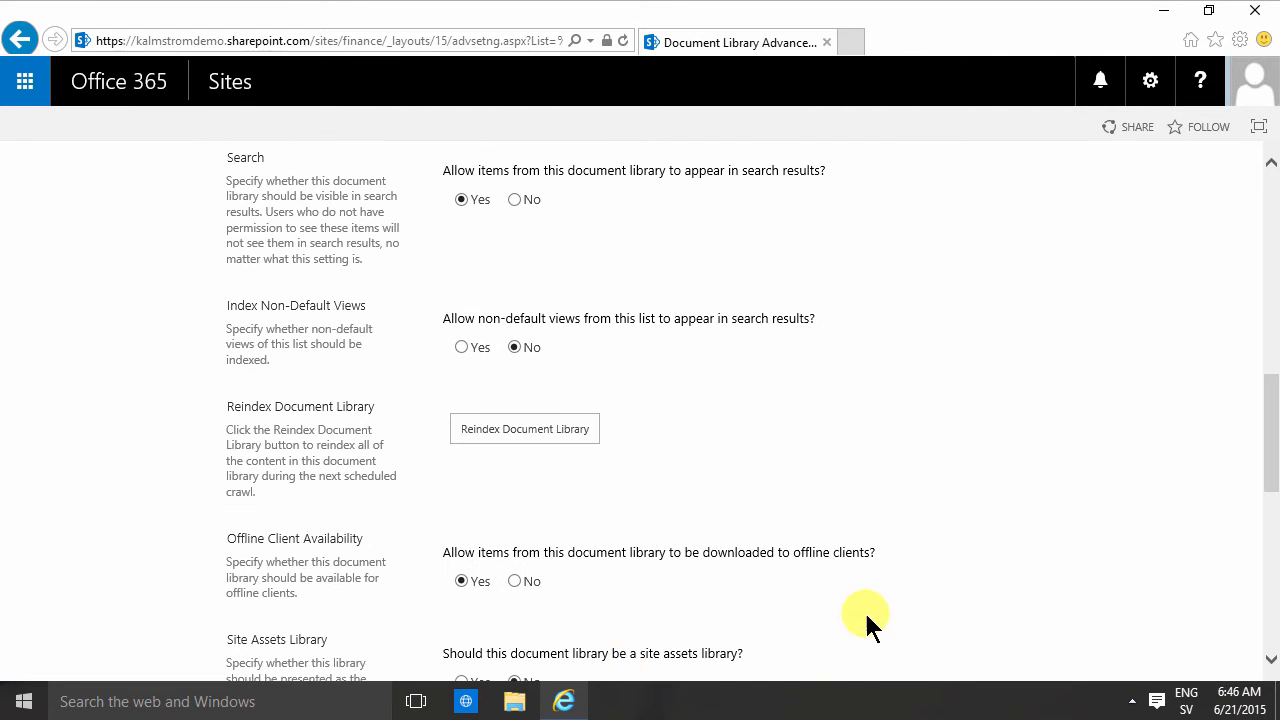
pyautogui.scroll(-3)
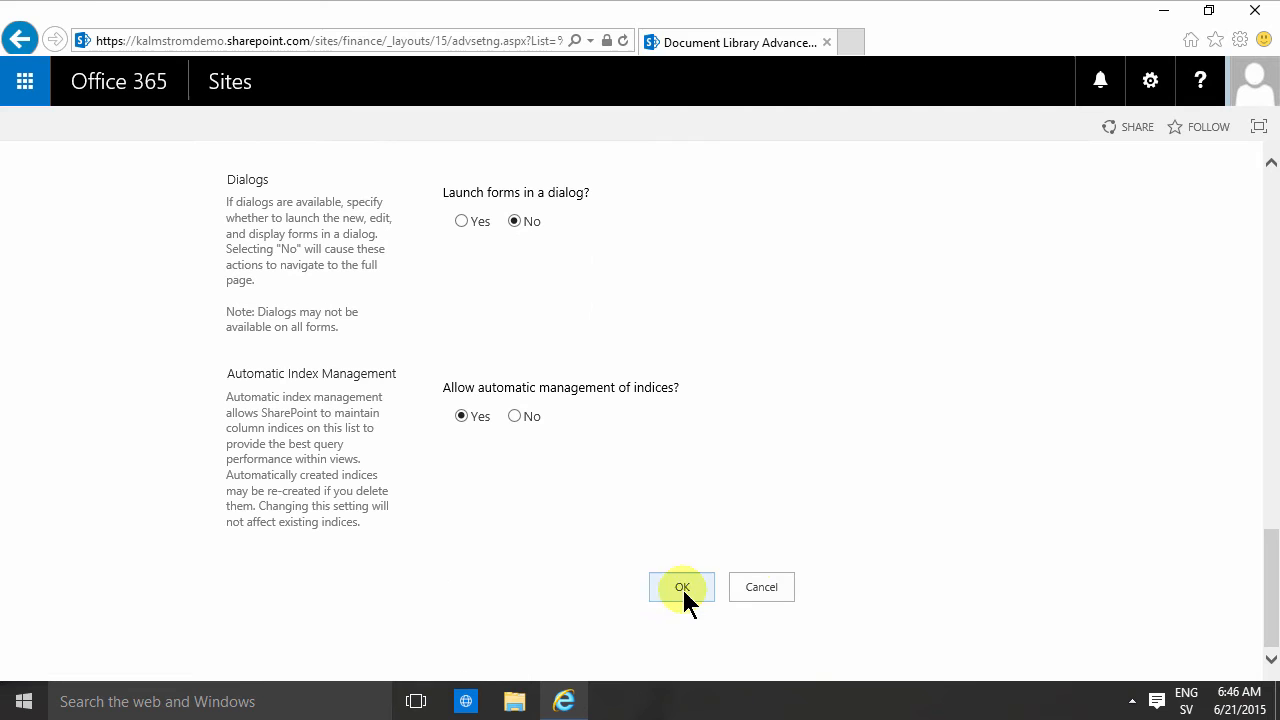
pyautogui.click(682, 587)
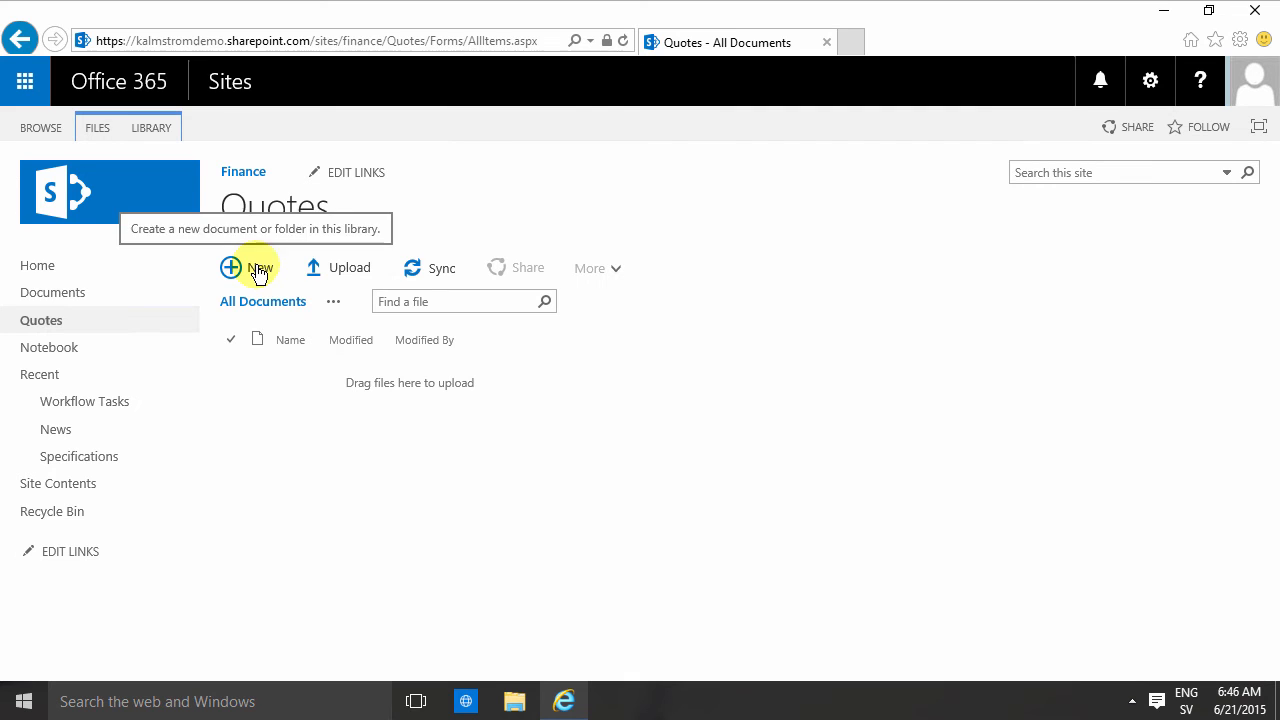
# - Look at the Quotes library's New file menu, then show the LIBRARY ribbon commands
pyautogui.click(247, 268)
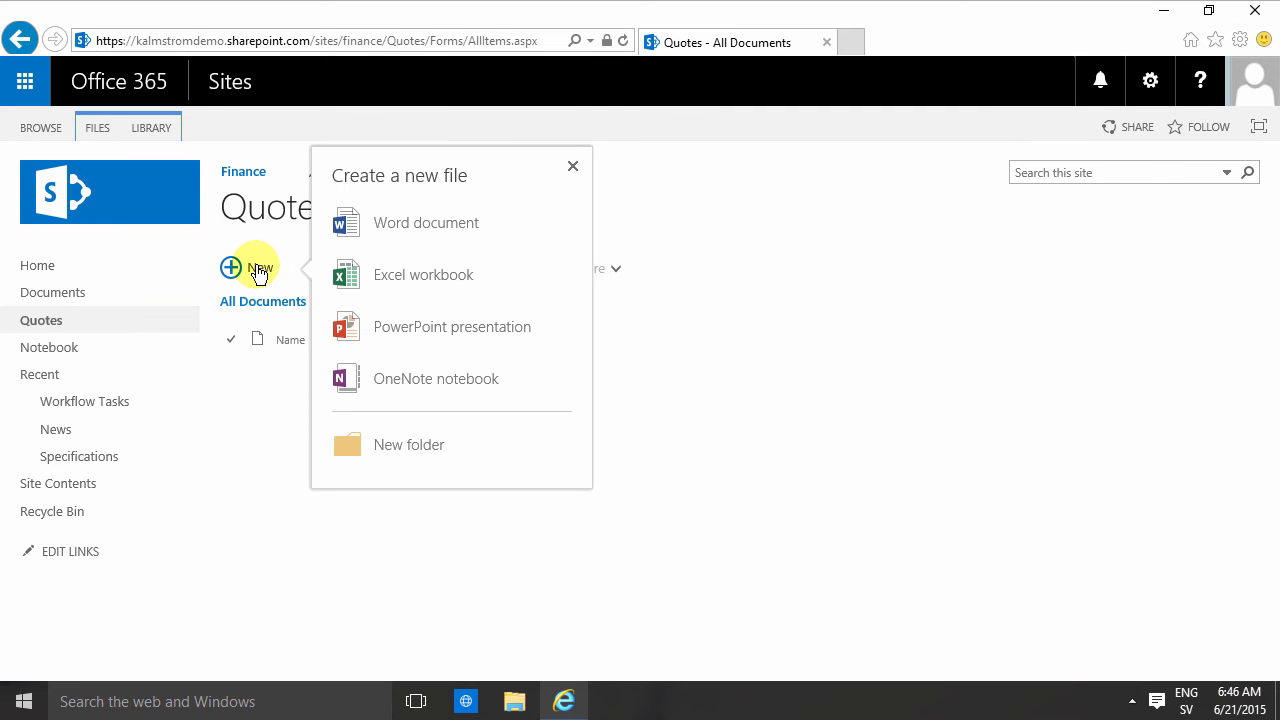
pyautogui.moveTo(415, 223)
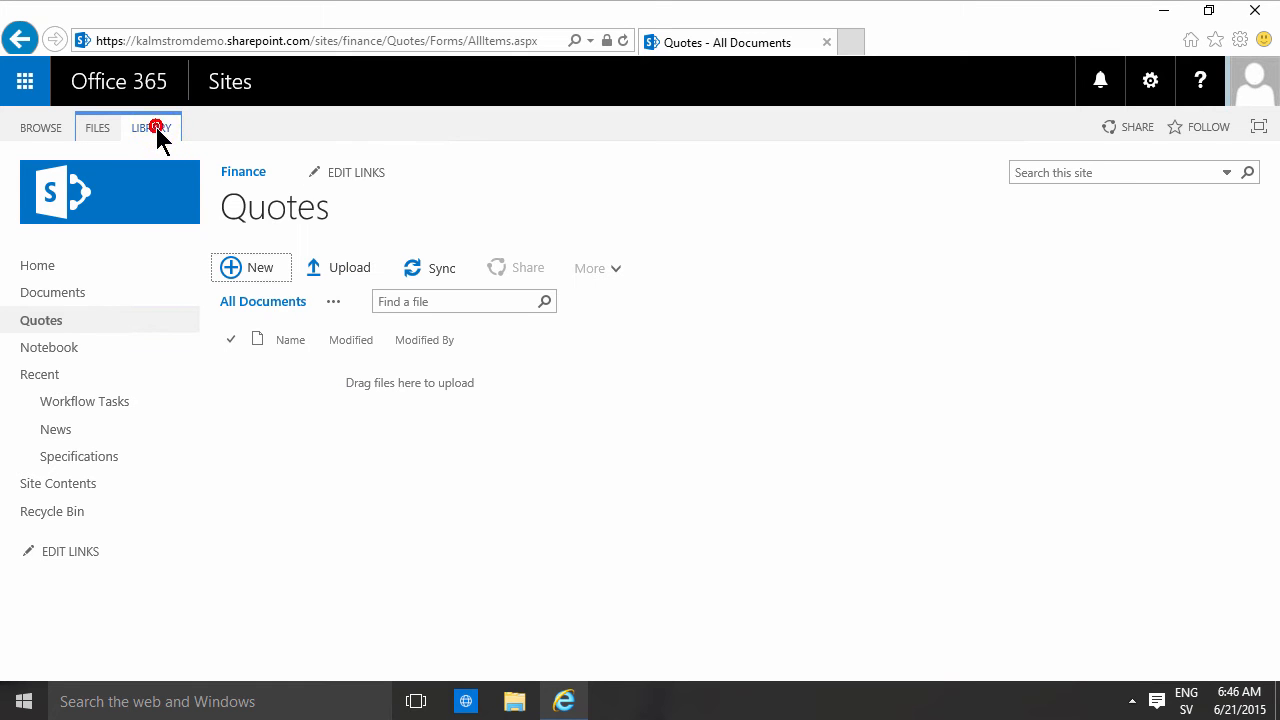
pyautogui.click(151, 127)
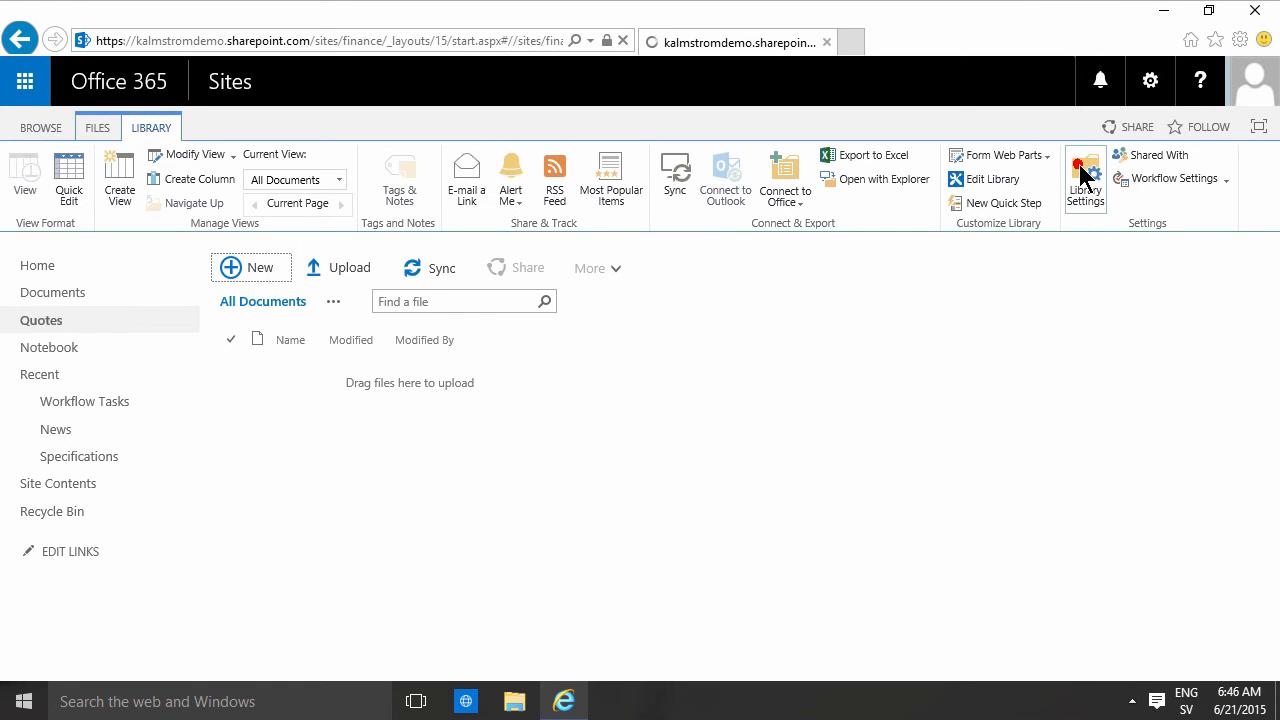
# - From the Contoso group of existing site content types, queue Contoso Quote for the Quotes library
pyautogui.click(1085, 180)
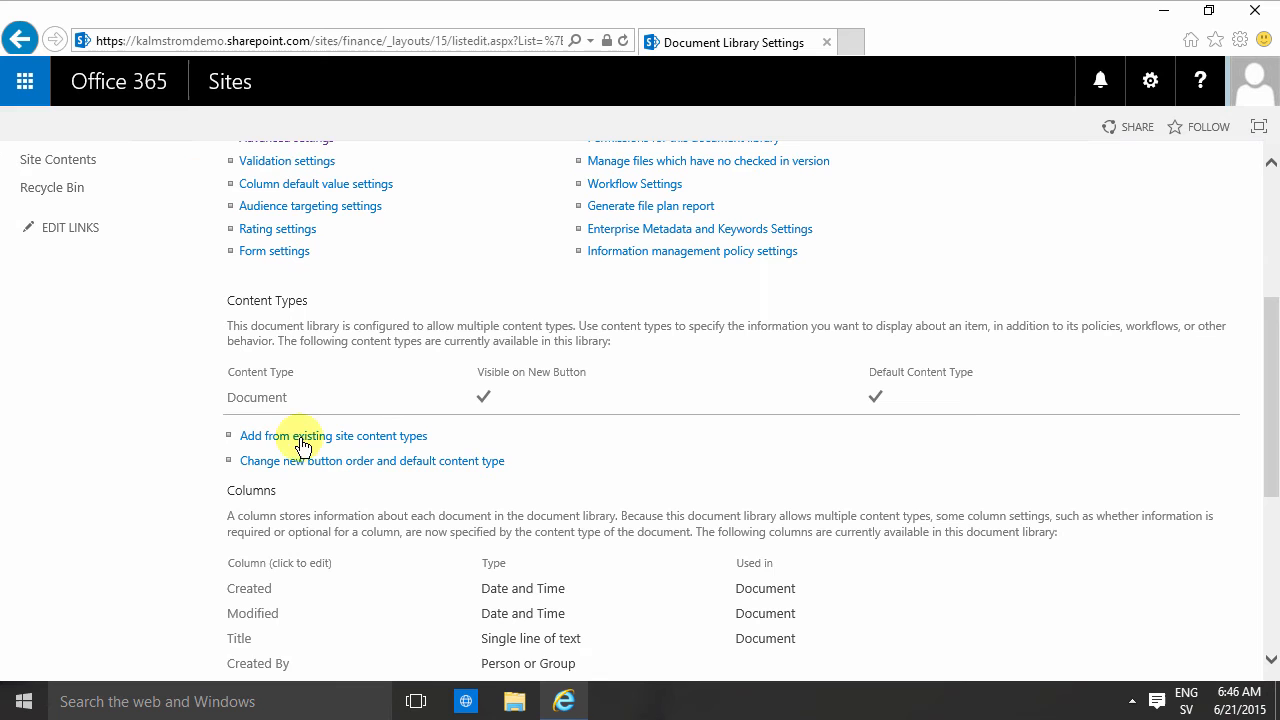
pyautogui.click(332, 435)
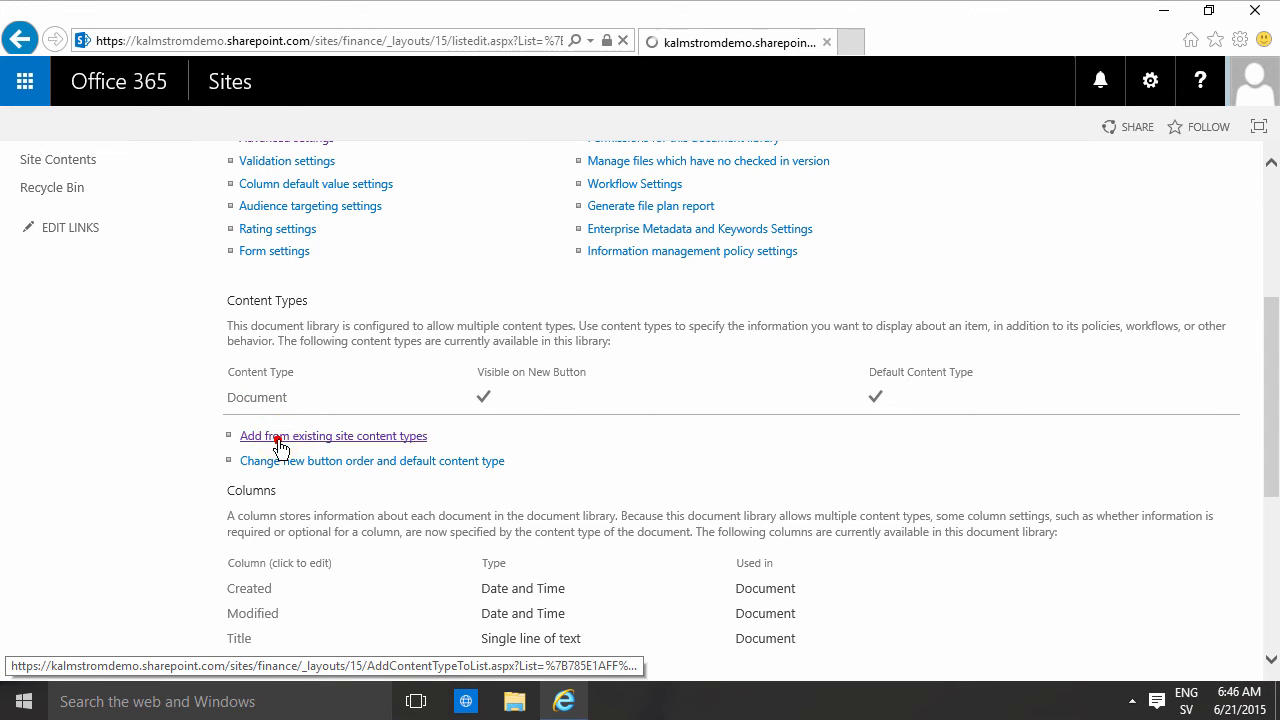
pyautogui.click(333, 435)
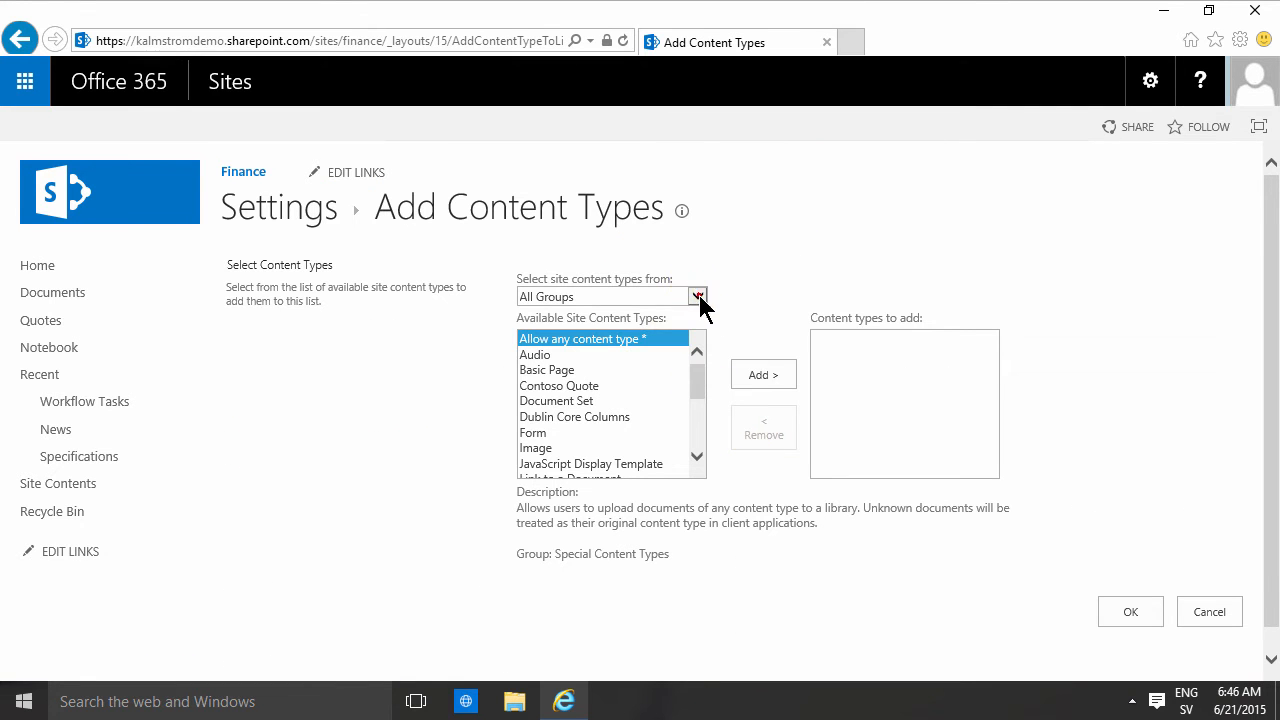
pyautogui.click(697, 296)
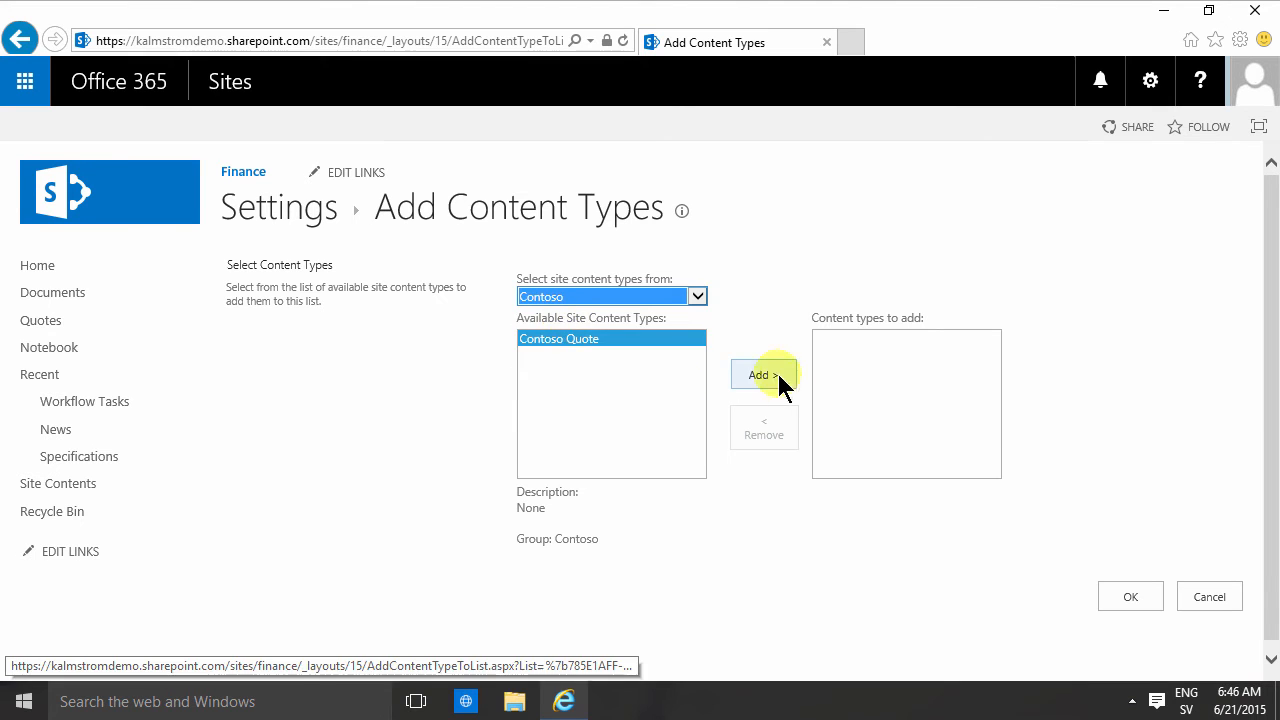
pyautogui.click(762, 374)
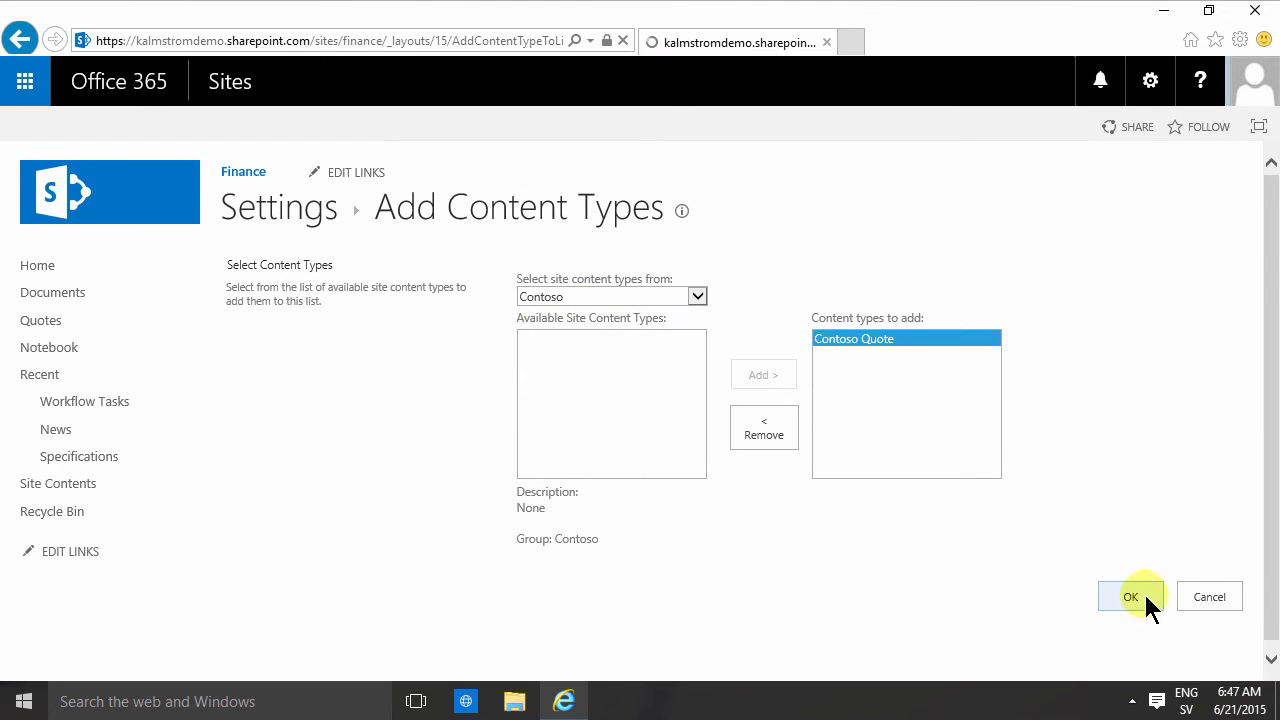
# - Confirm adding Contoso Quote, then check the New menu lists it
pyautogui.click(1130, 596)
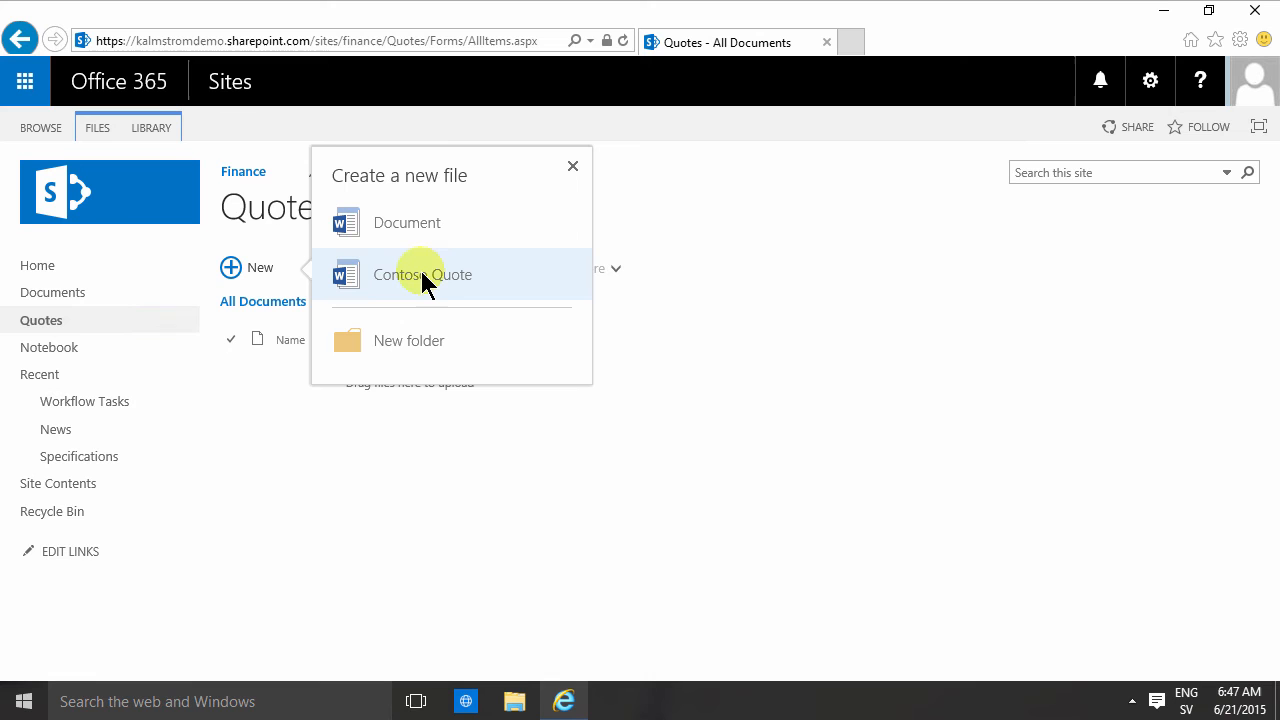
pyautogui.moveTo(363, 290)
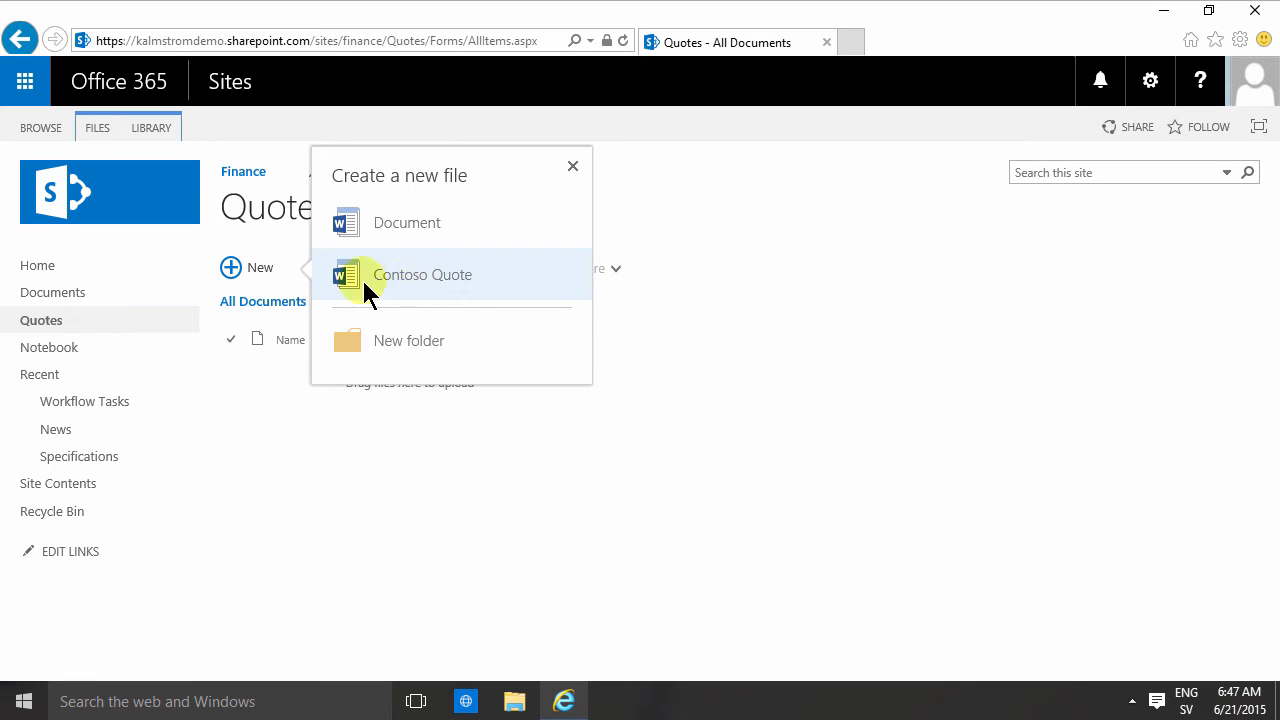
pyautogui.click(573, 166)
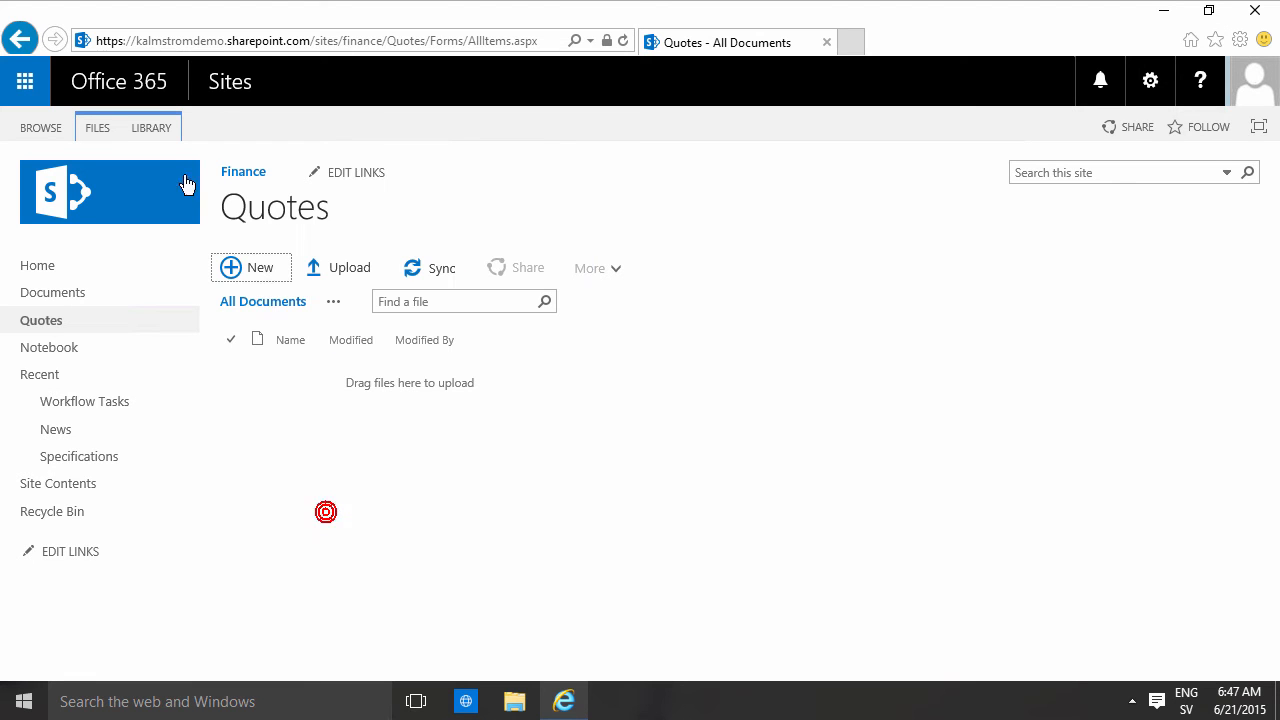
# - Open the Quotes library settings and save its advanced settings again with OK
pyautogui.click(151, 127)
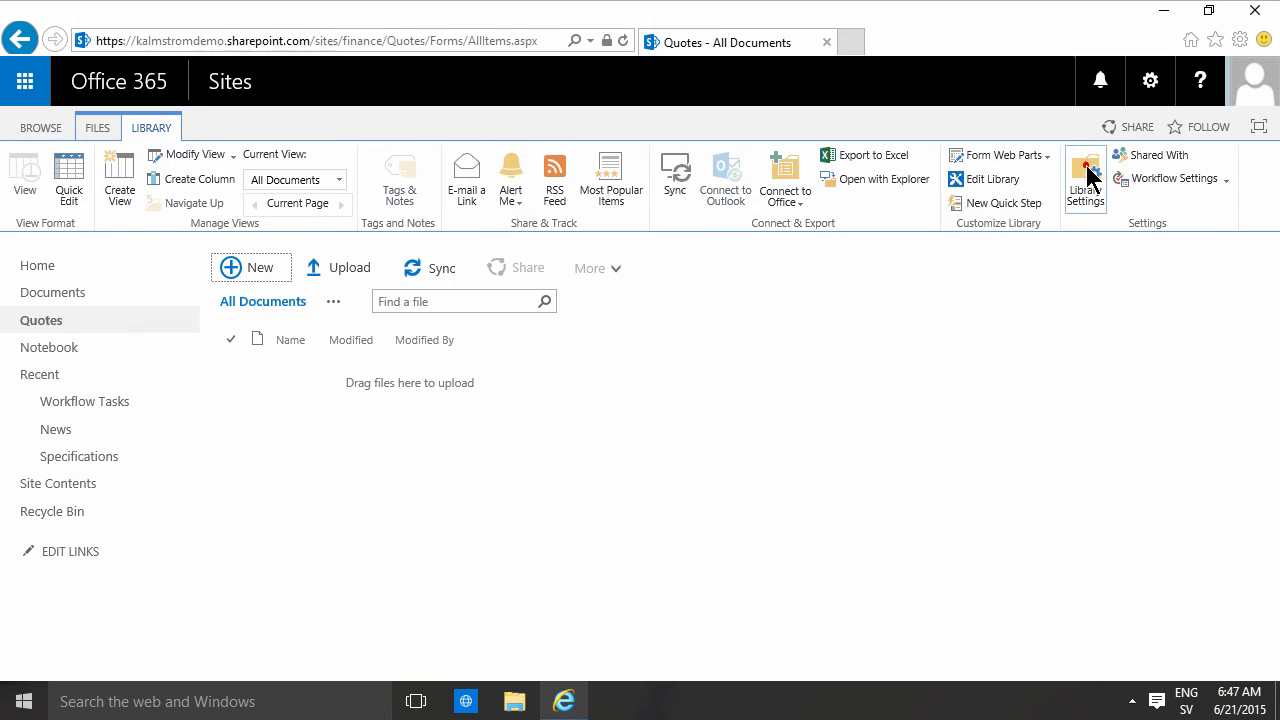
pyautogui.click(1085, 178)
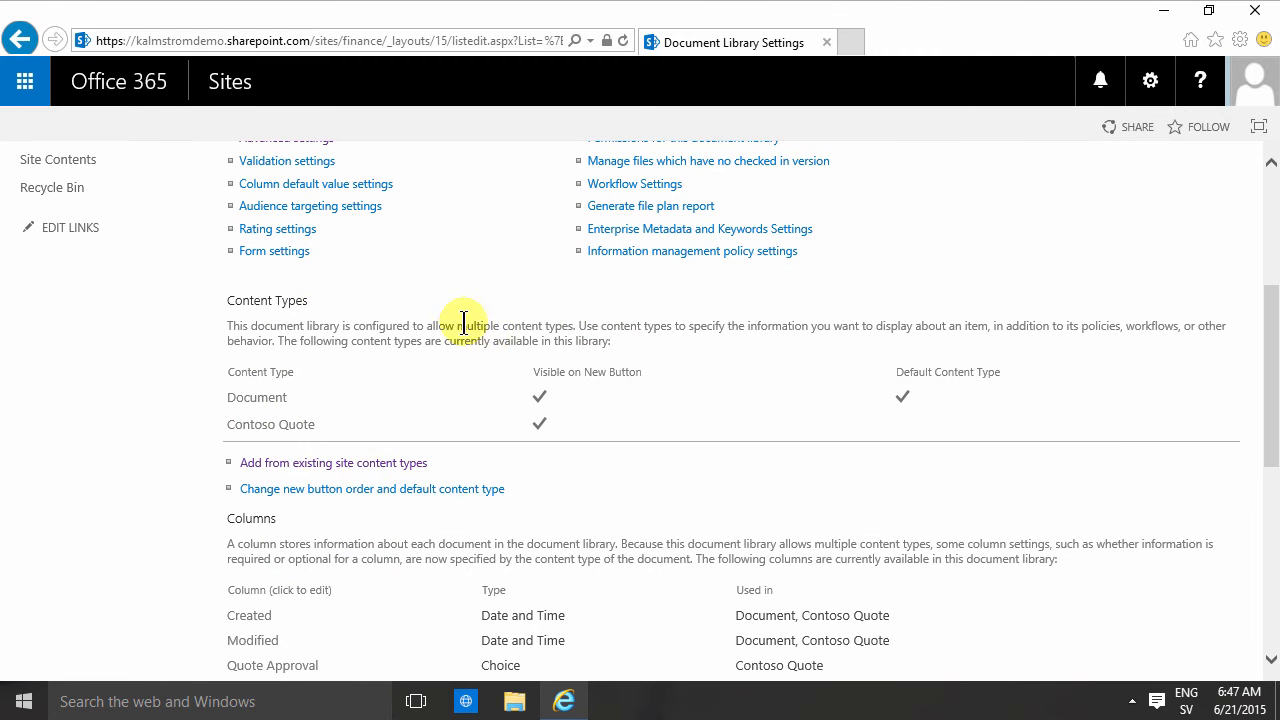
pyautogui.scroll(3)
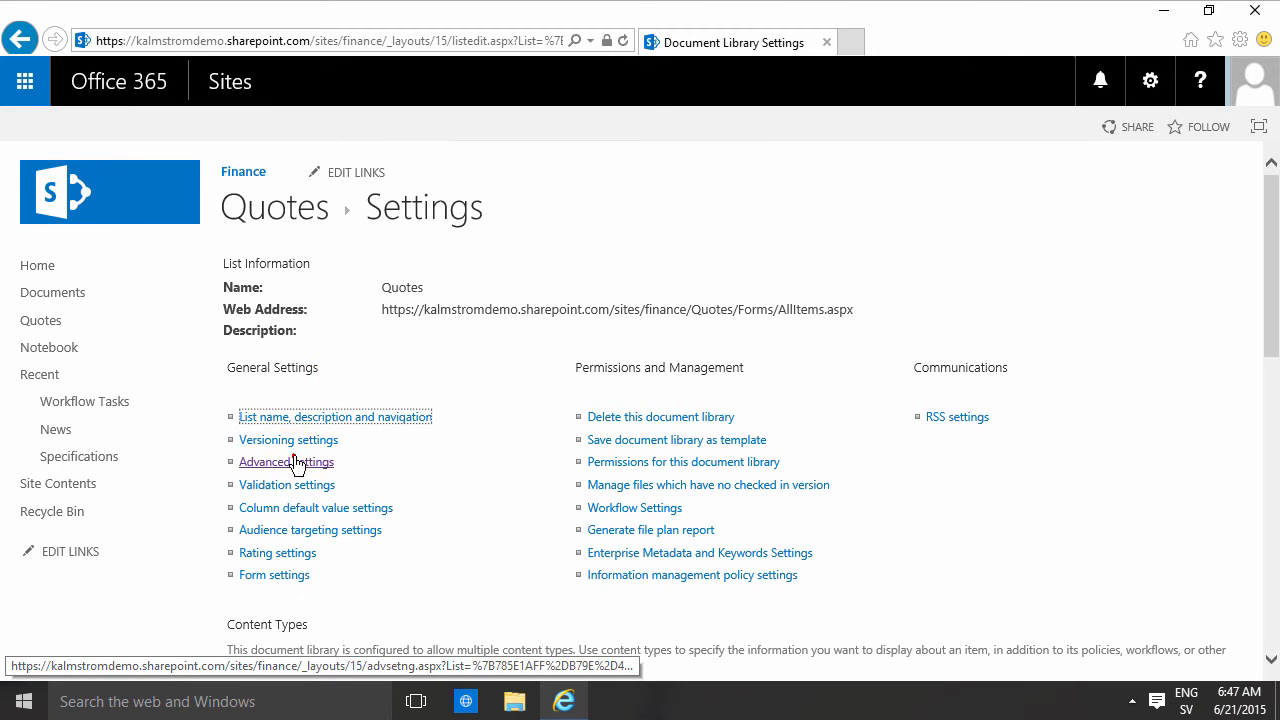
pyautogui.click(286, 461)
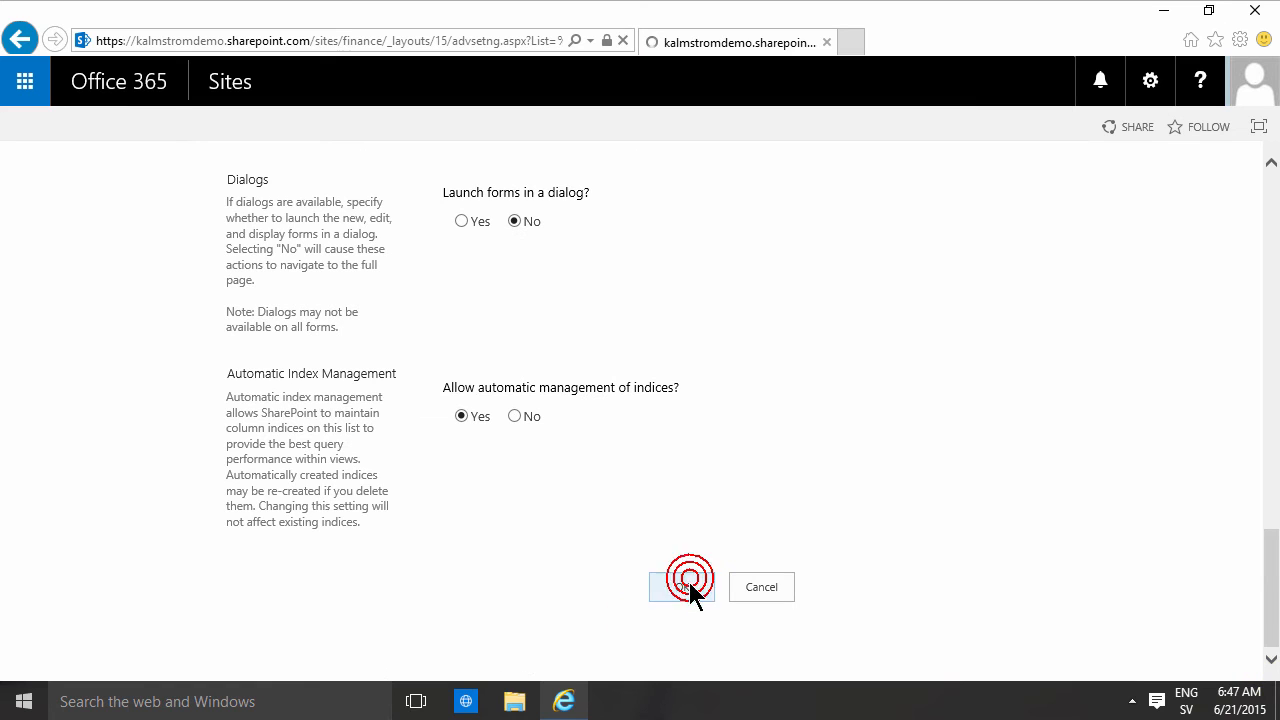
pyautogui.click(683, 587)
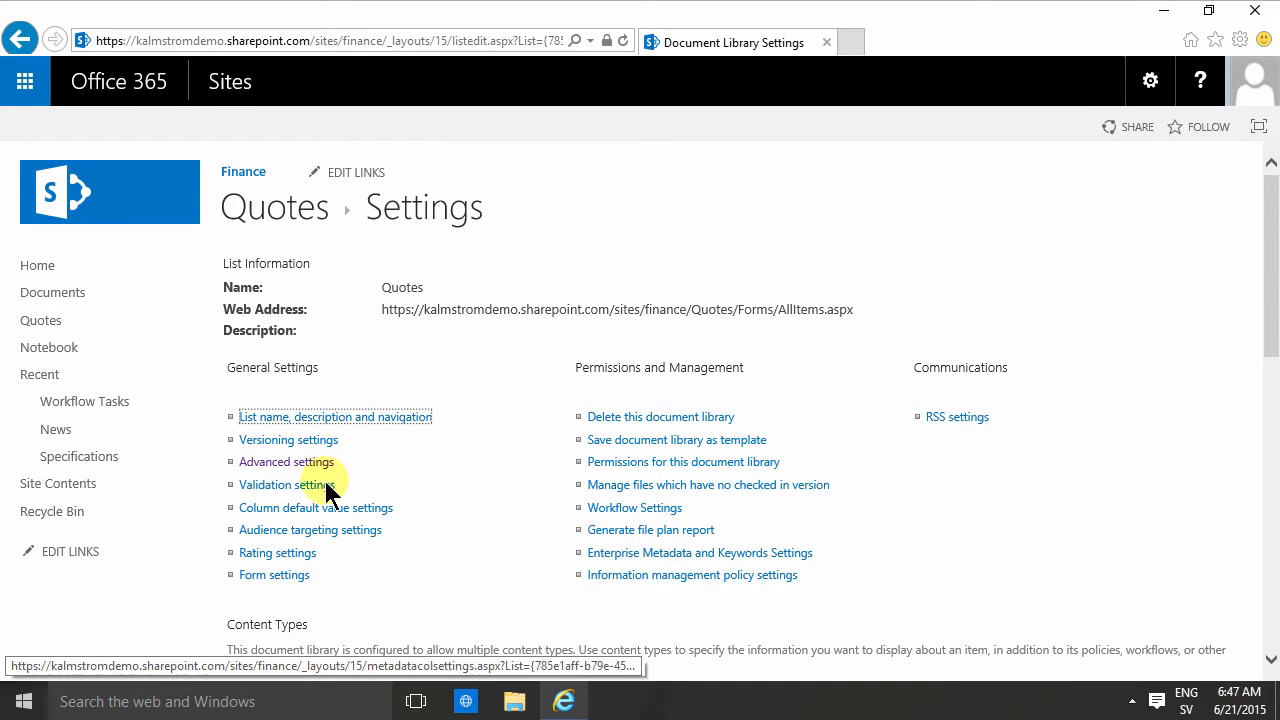
# - Delete the default Document content type from the Quotes library and confirm
pyautogui.scroll(-3)
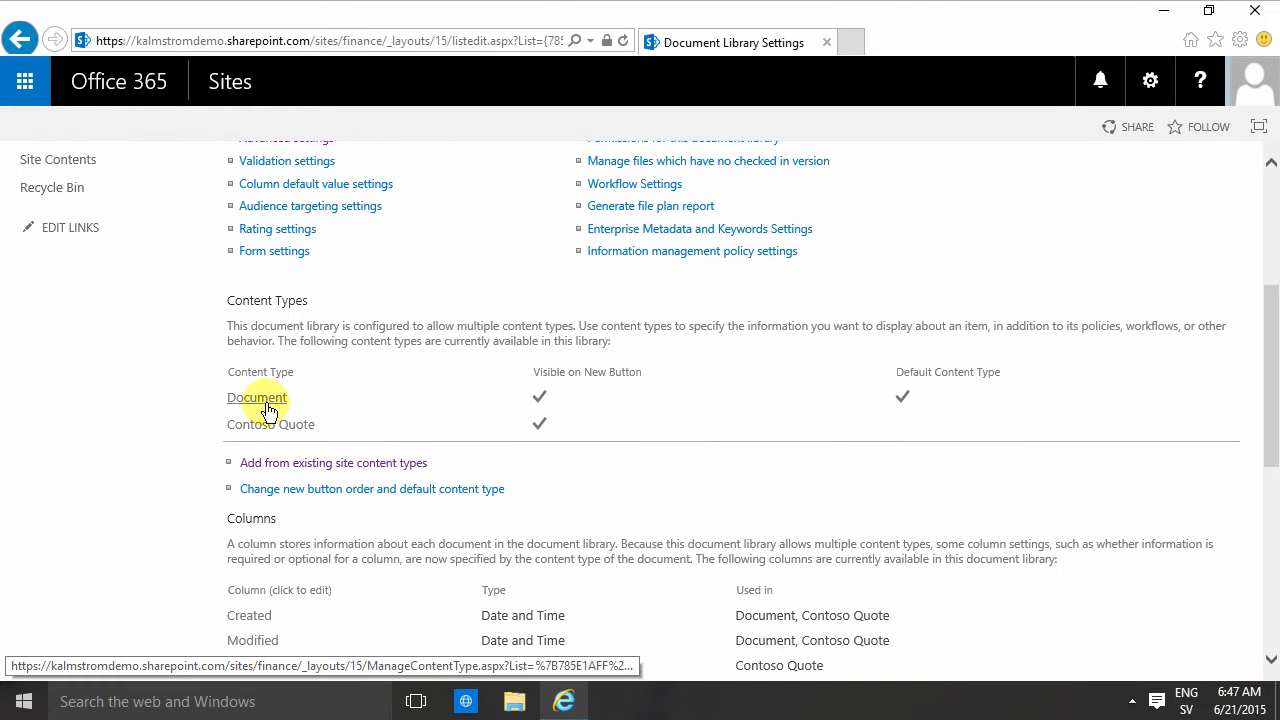
pyautogui.click(257, 397)
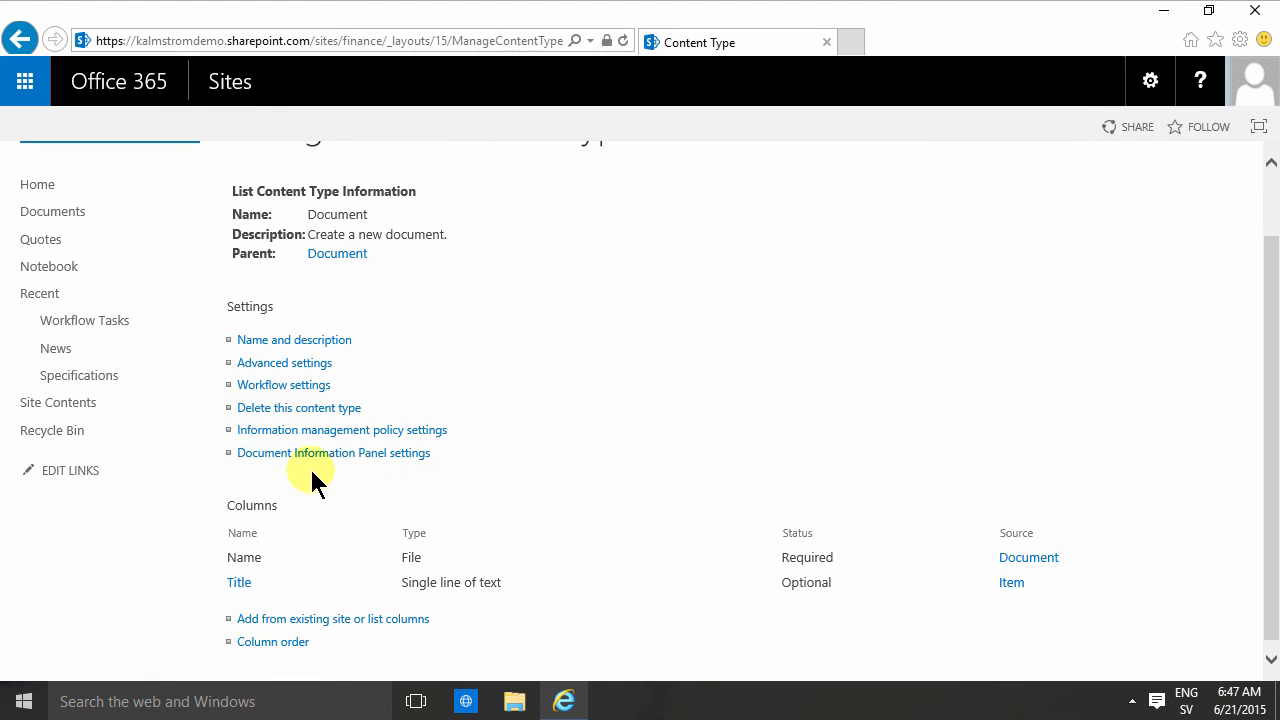
pyautogui.click(298, 407)
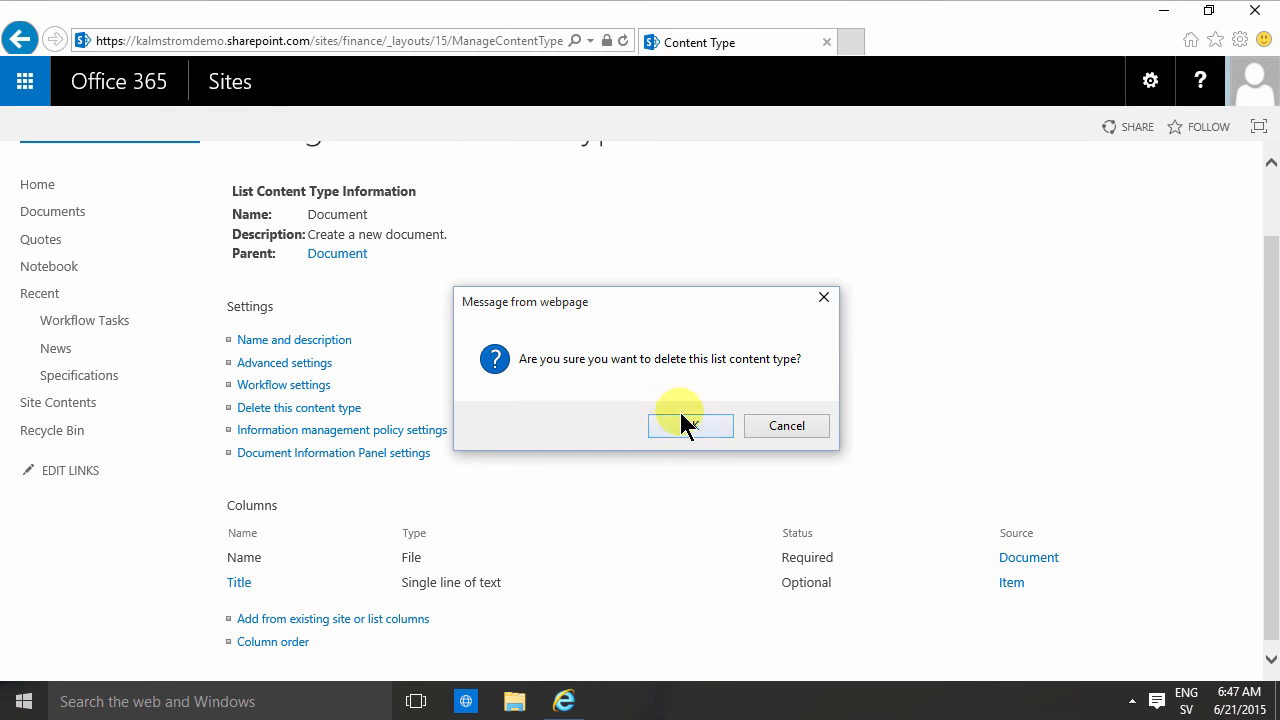
pyautogui.click(690, 425)
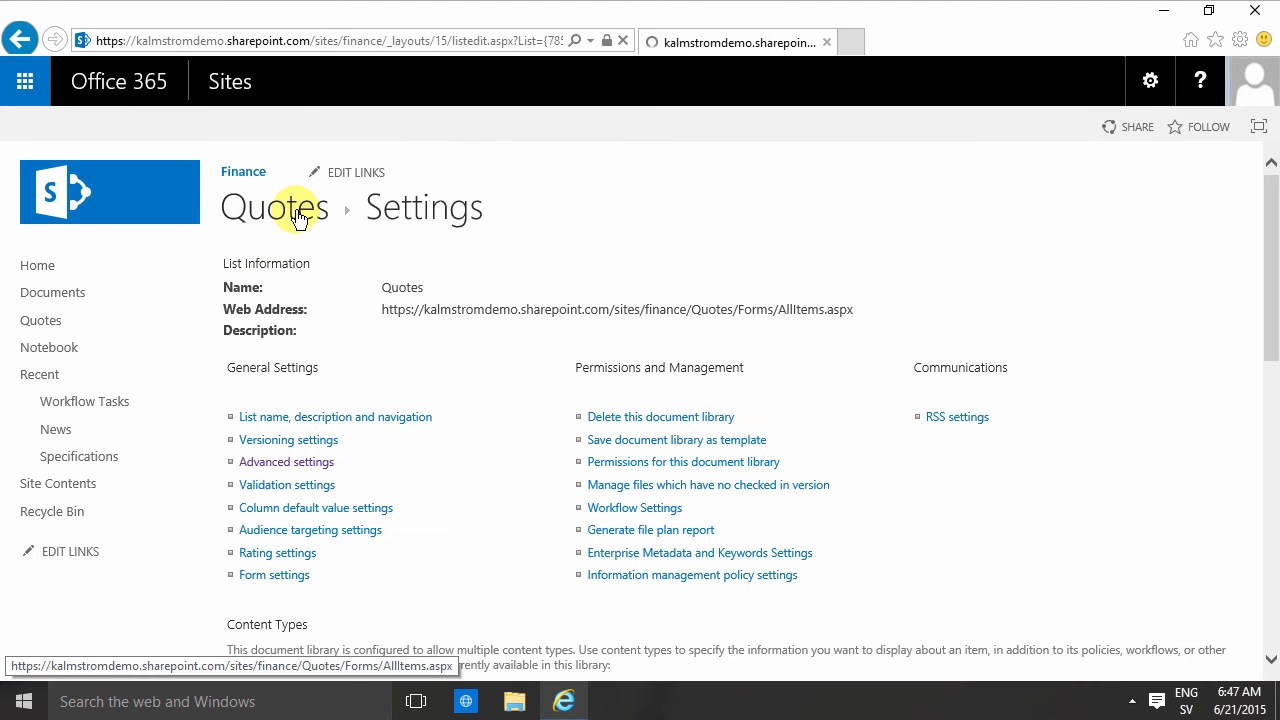
# - Check the New menu, then set 'Make New Folder command available?' to No for Quotes
pyautogui.click(274, 207)
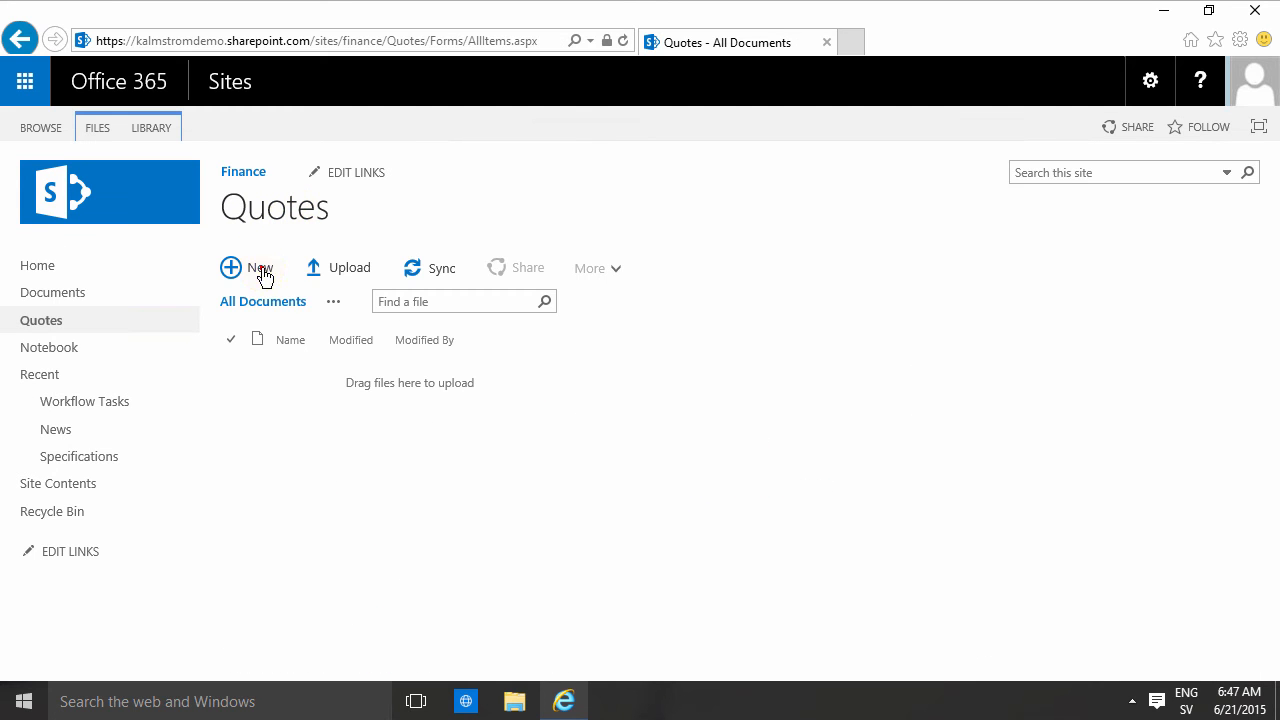
pyautogui.click(247, 268)
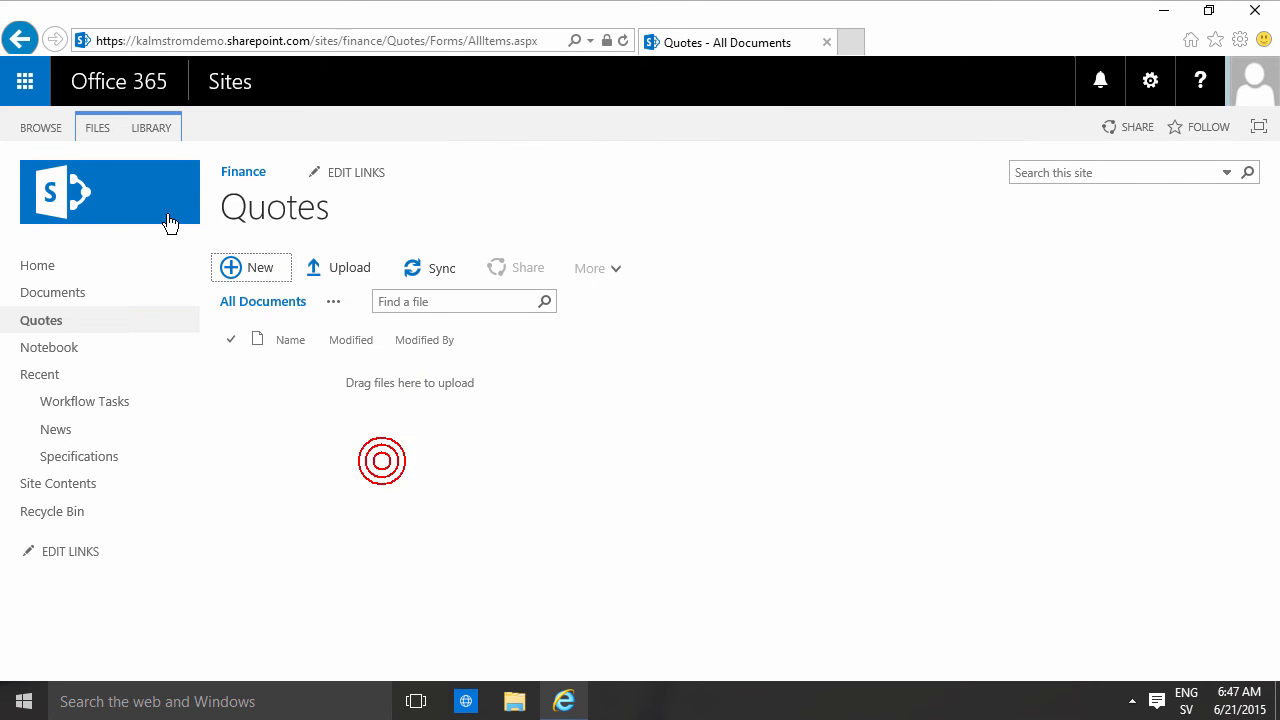
pyautogui.click(151, 127)
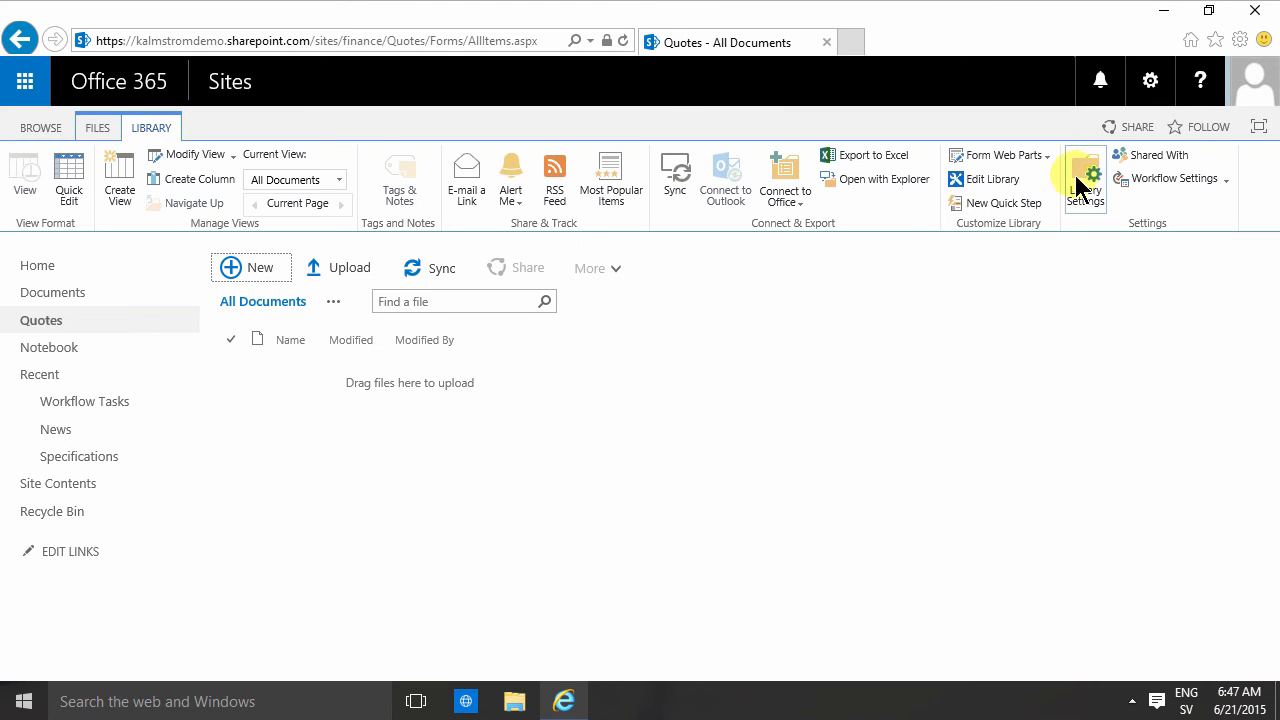
pyautogui.click(1085, 180)
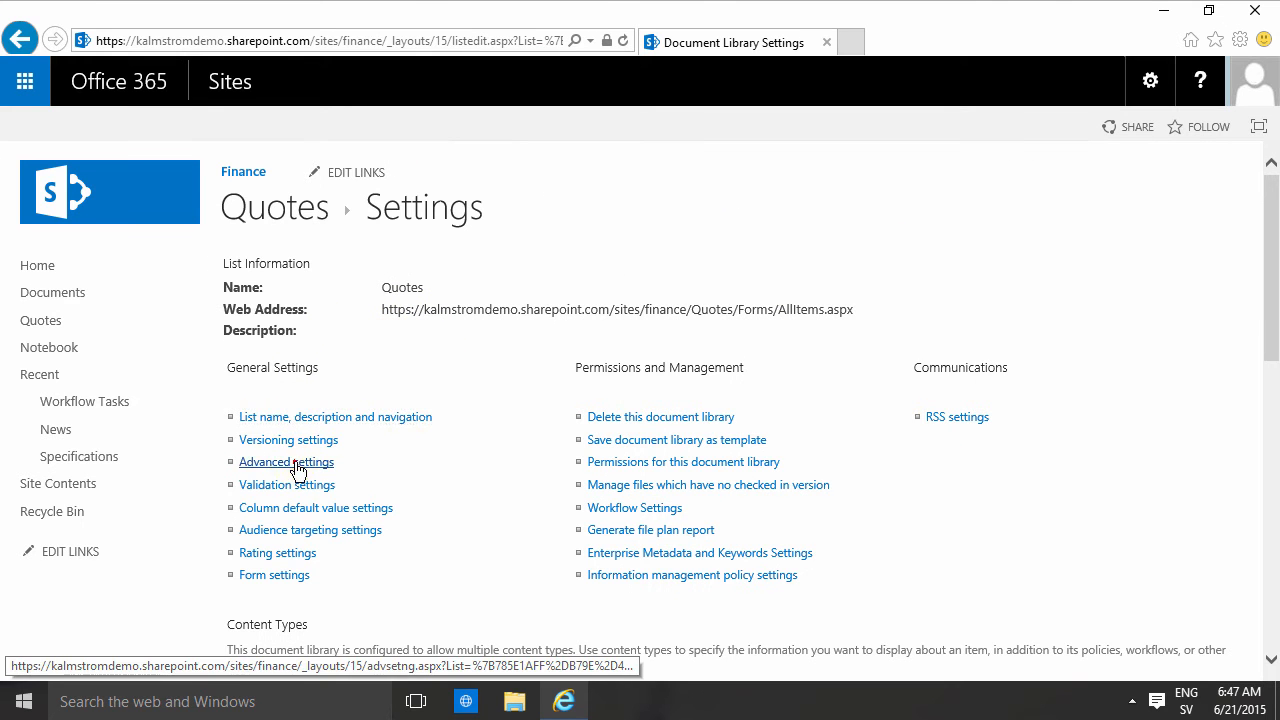
pyautogui.click(286, 461)
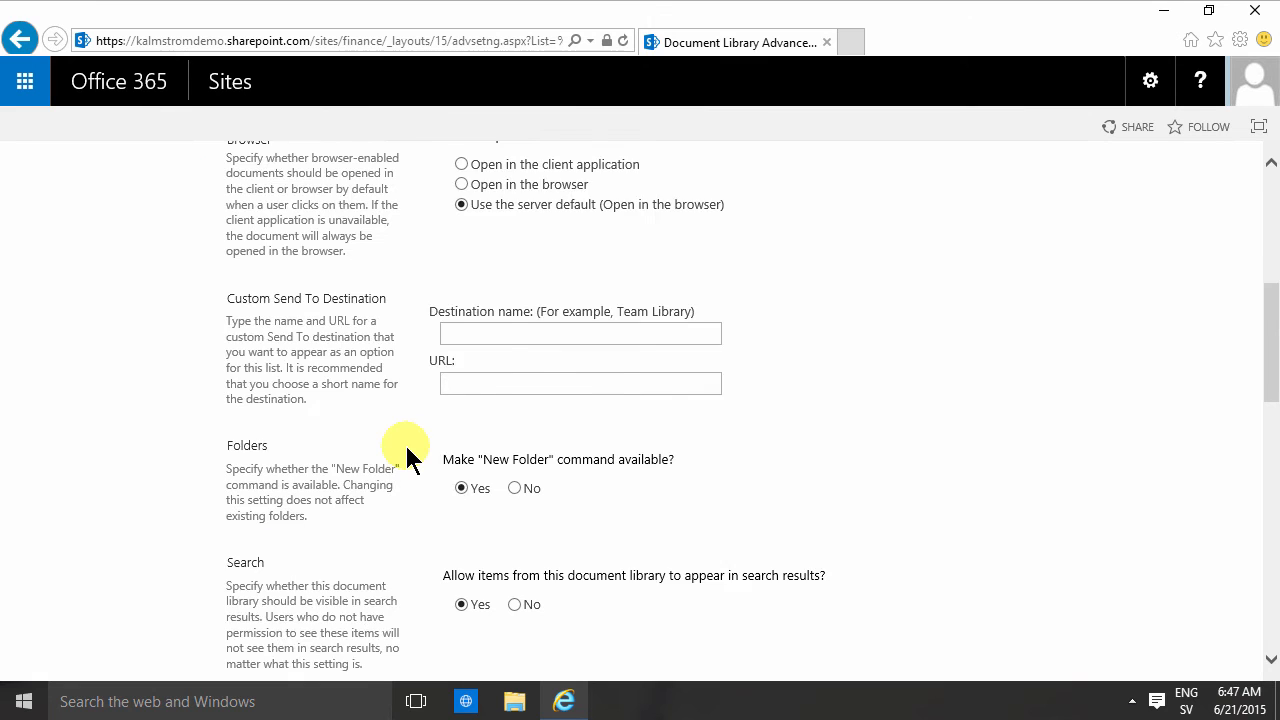
pyautogui.click(514, 326)
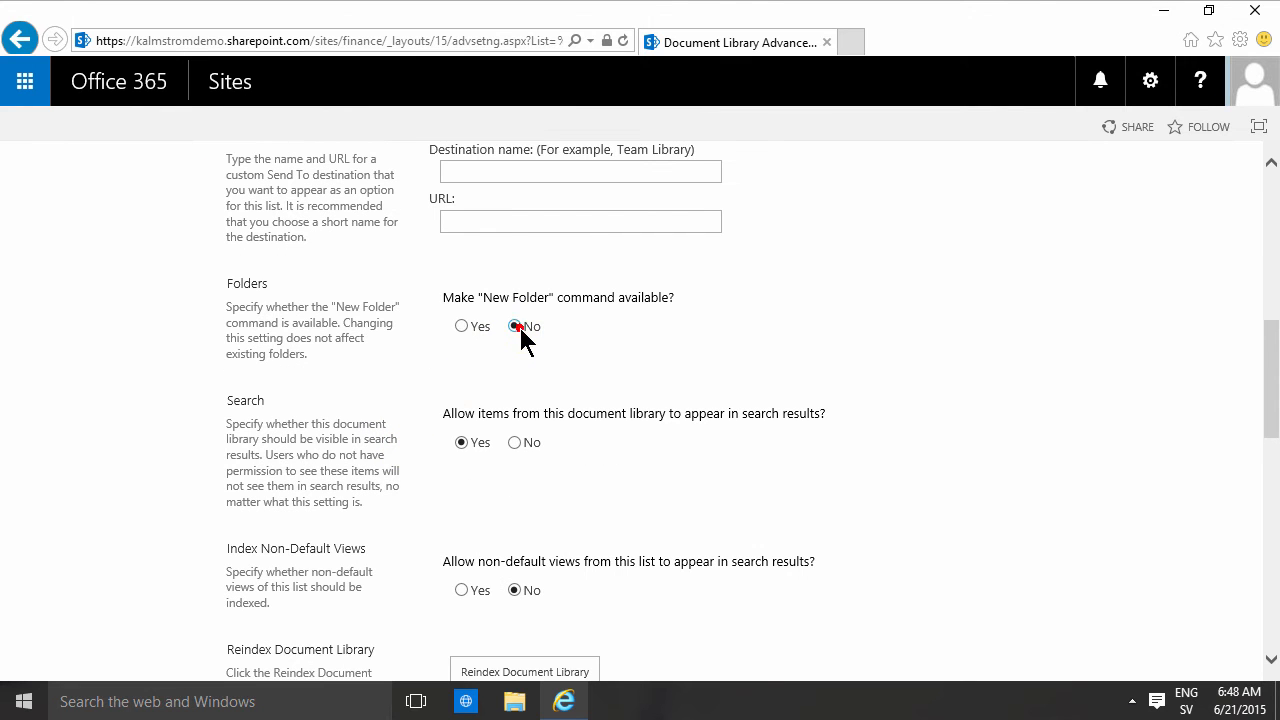
pyautogui.scroll(-3)
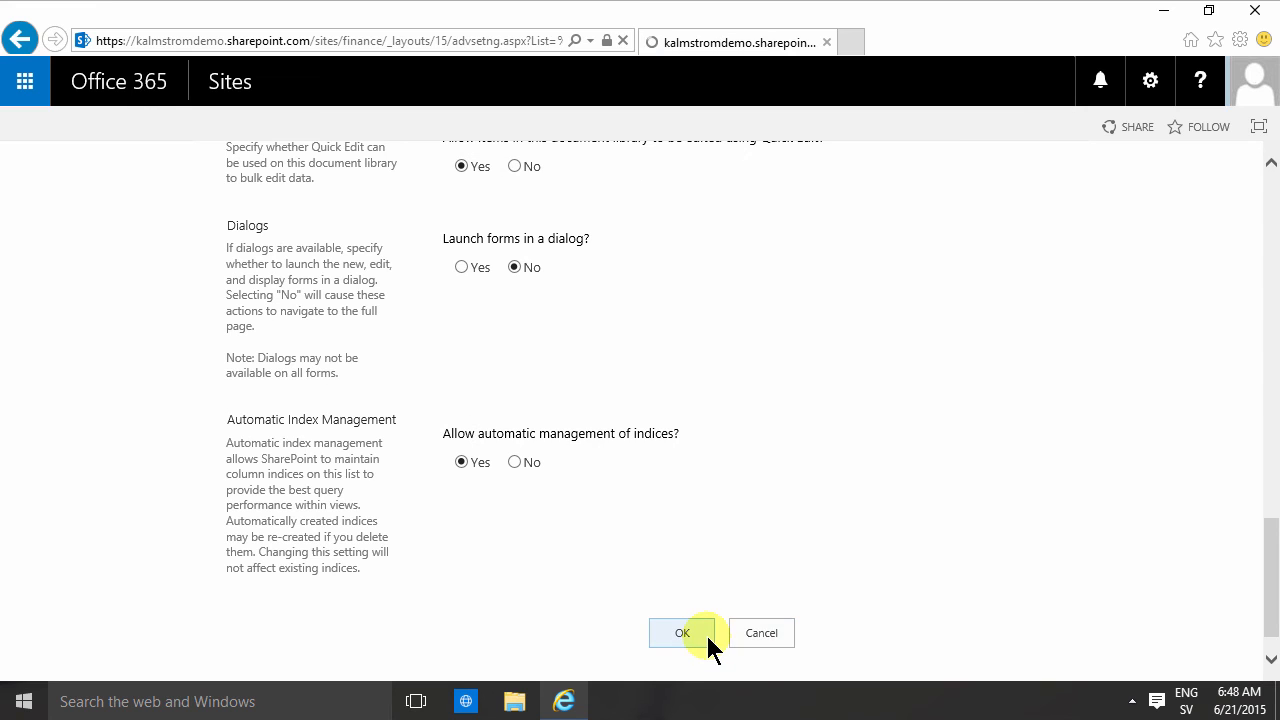
pyautogui.click(682, 632)
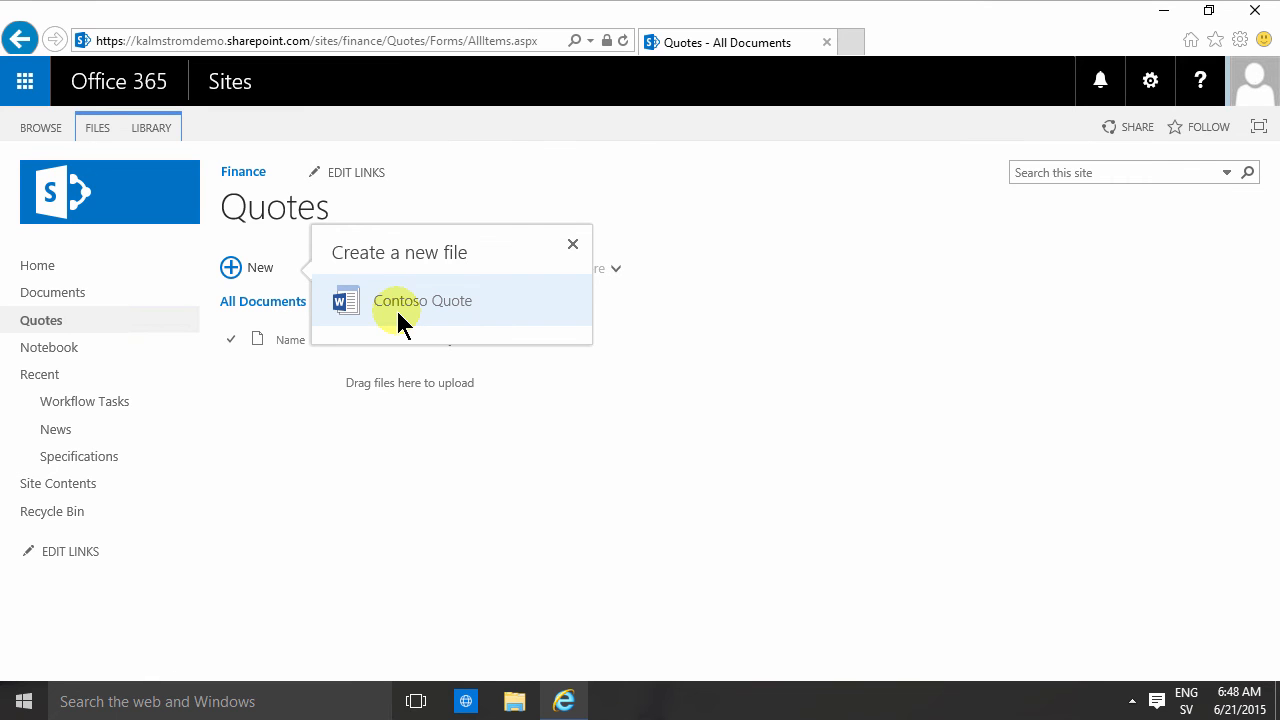
pyautogui.click(422, 300)
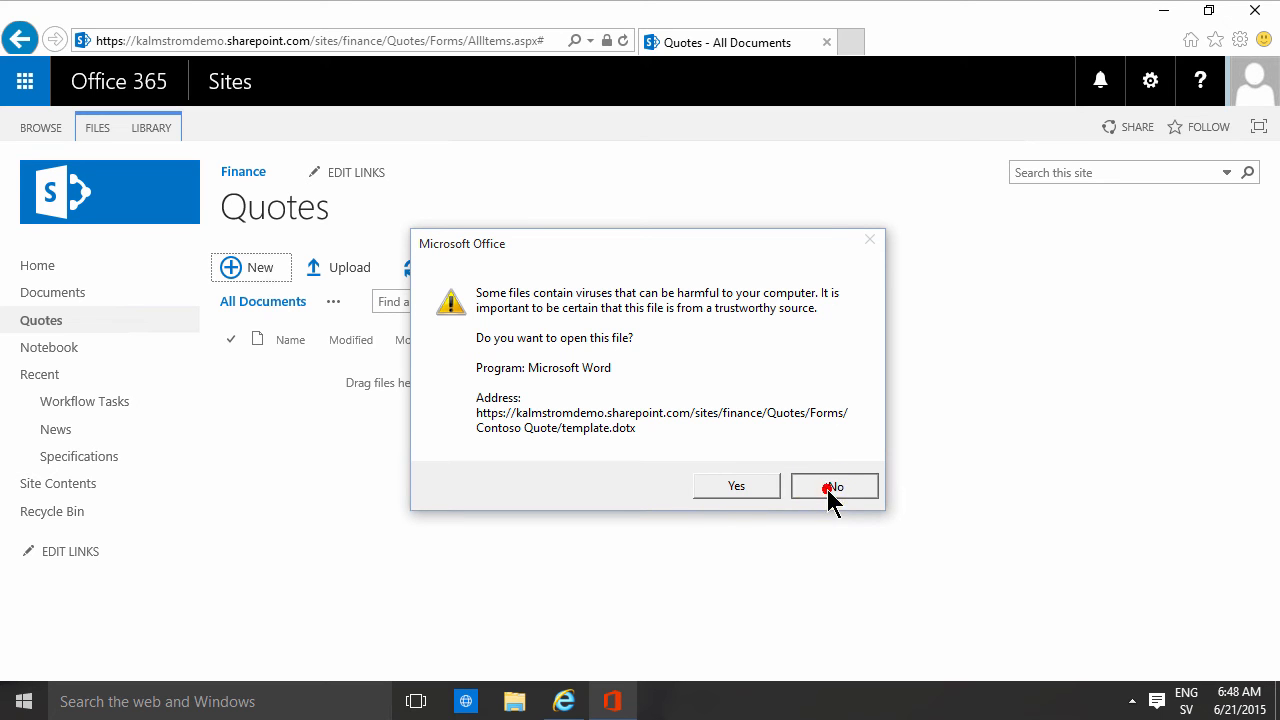
pyautogui.click(834, 486)
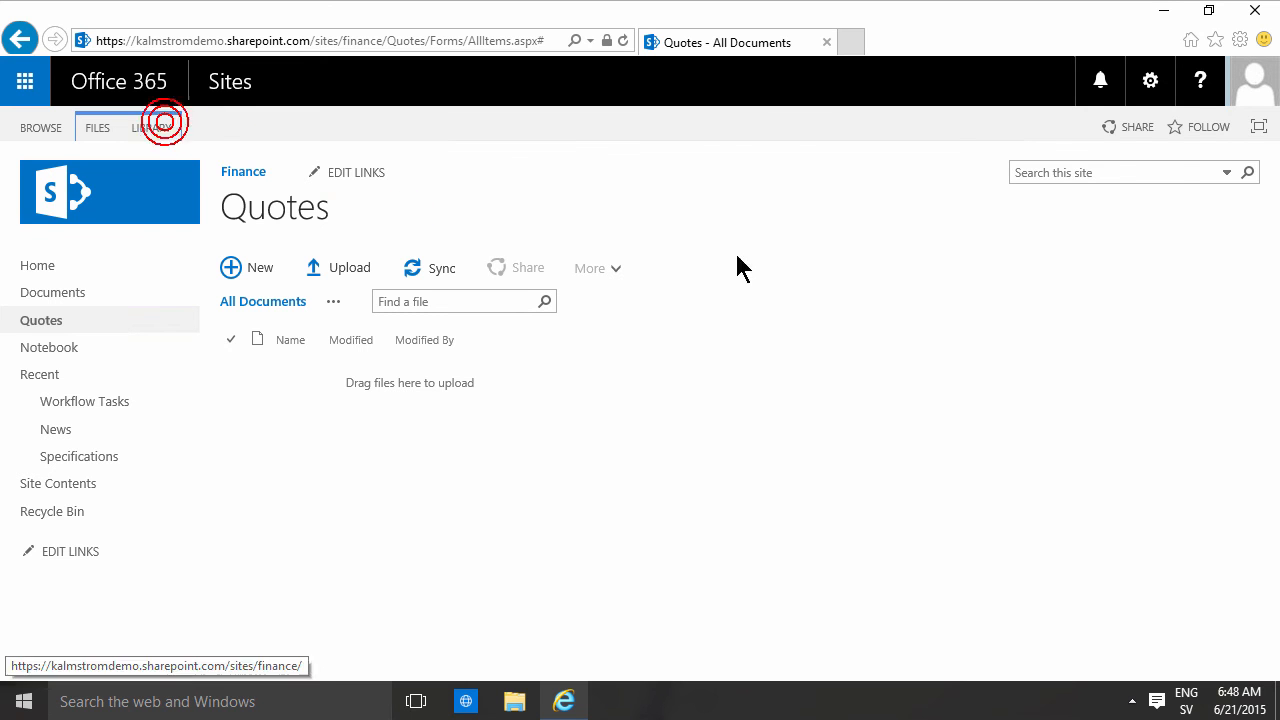
pyautogui.click(151, 127)
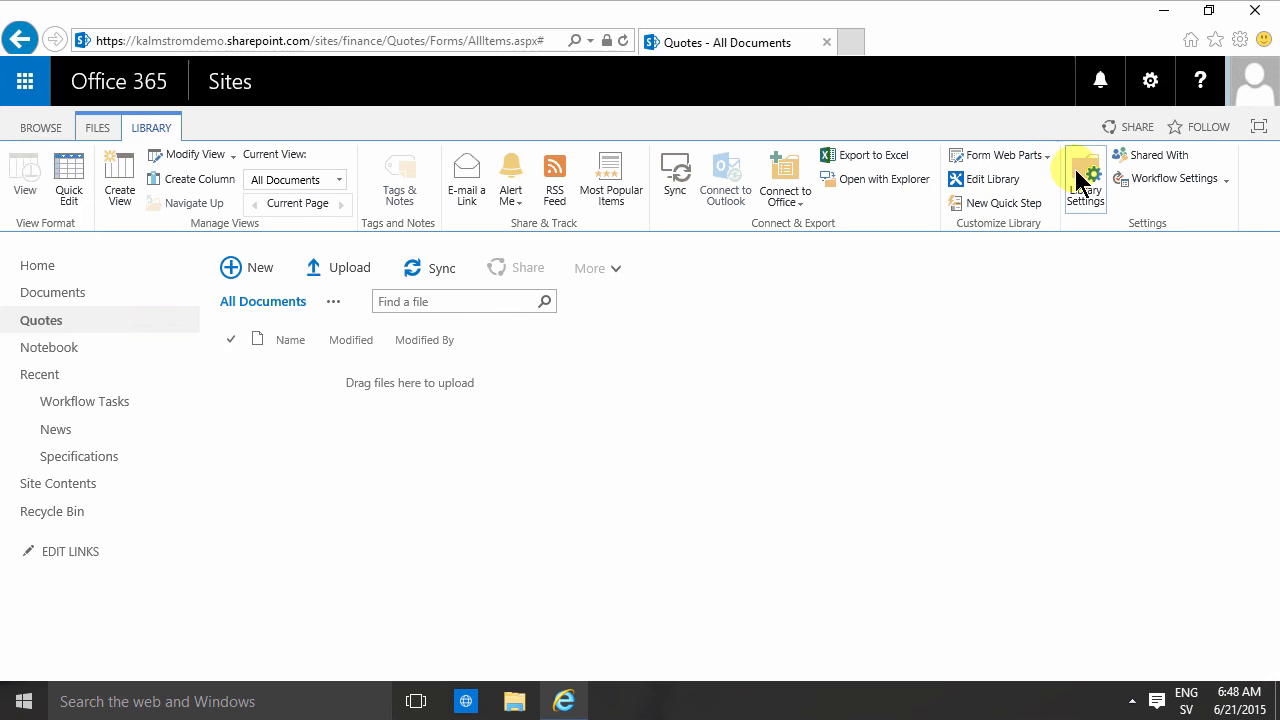
pyautogui.moveTo(1085, 180)
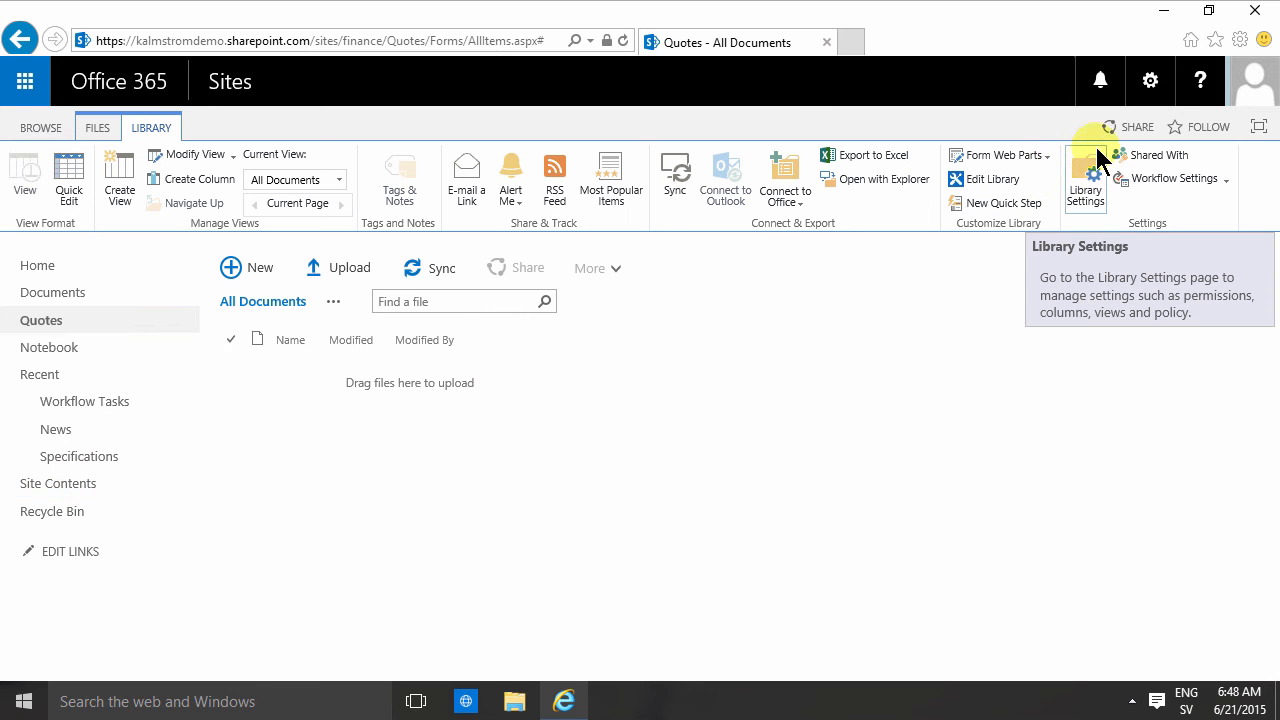
pyautogui.click(1085, 178)
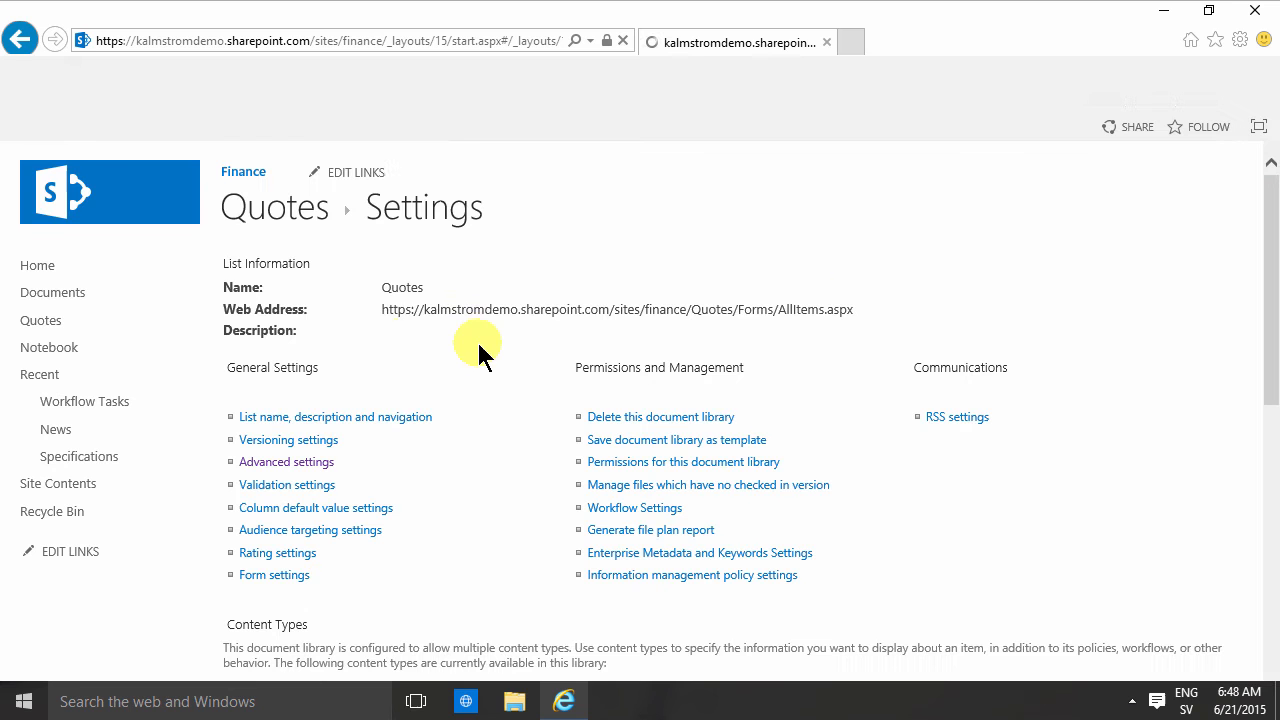
pyautogui.click(286, 461)
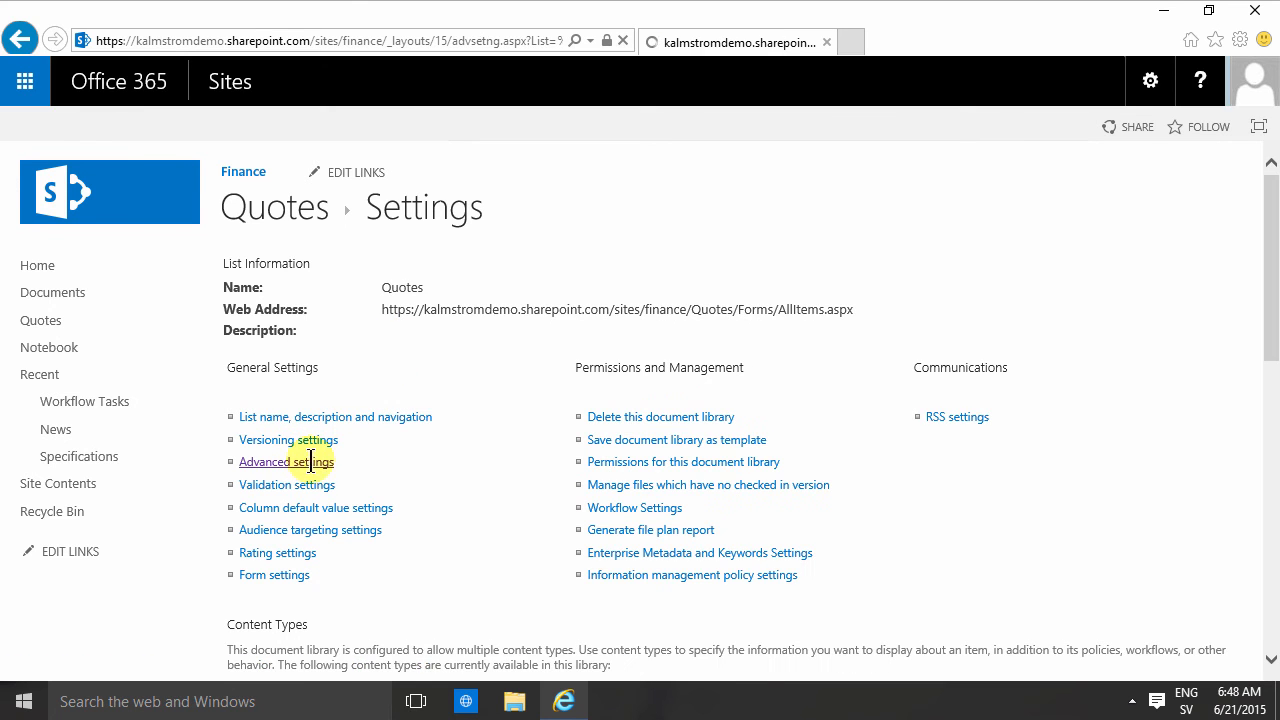
pyautogui.click(286, 462)
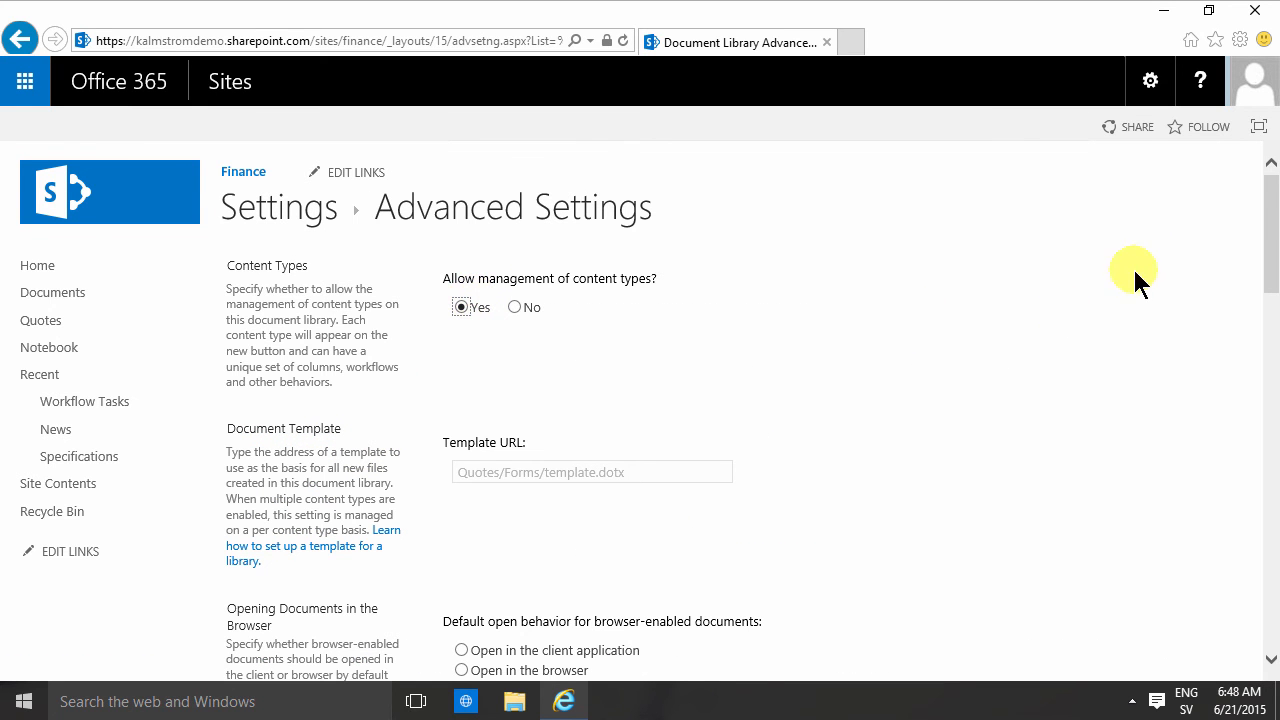
pyautogui.scroll(-3)
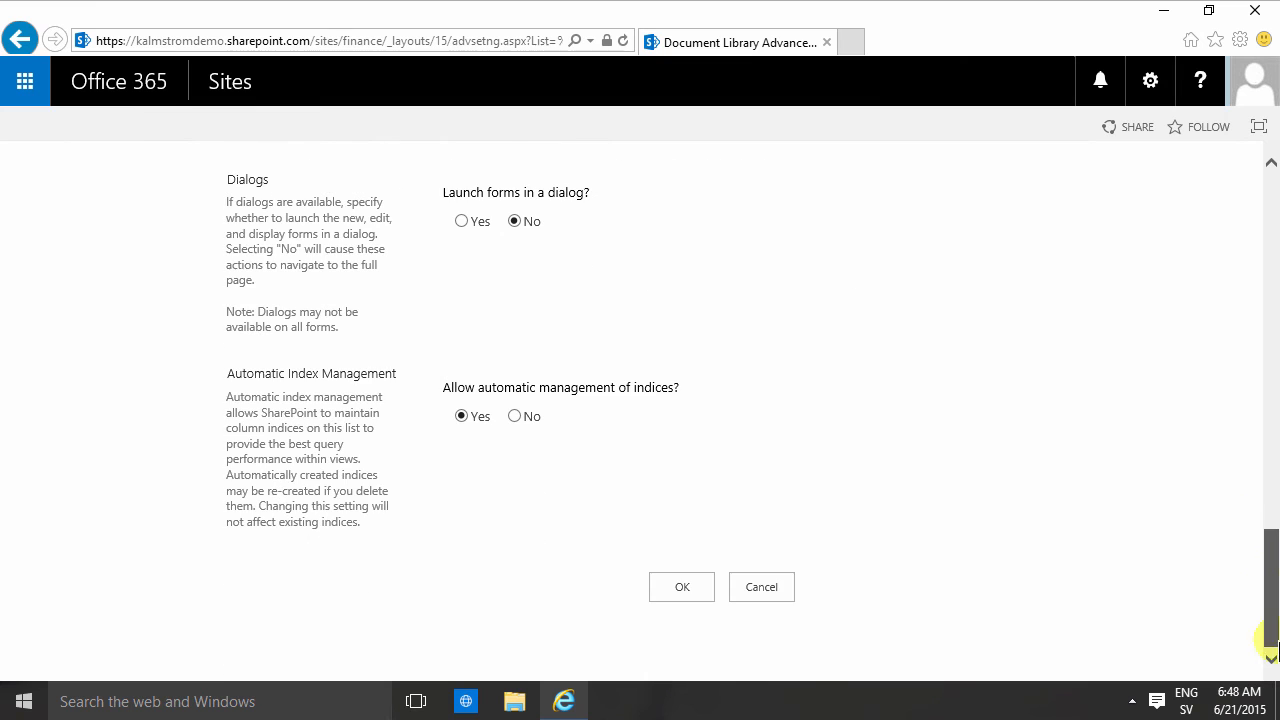
pyautogui.click(681, 587)
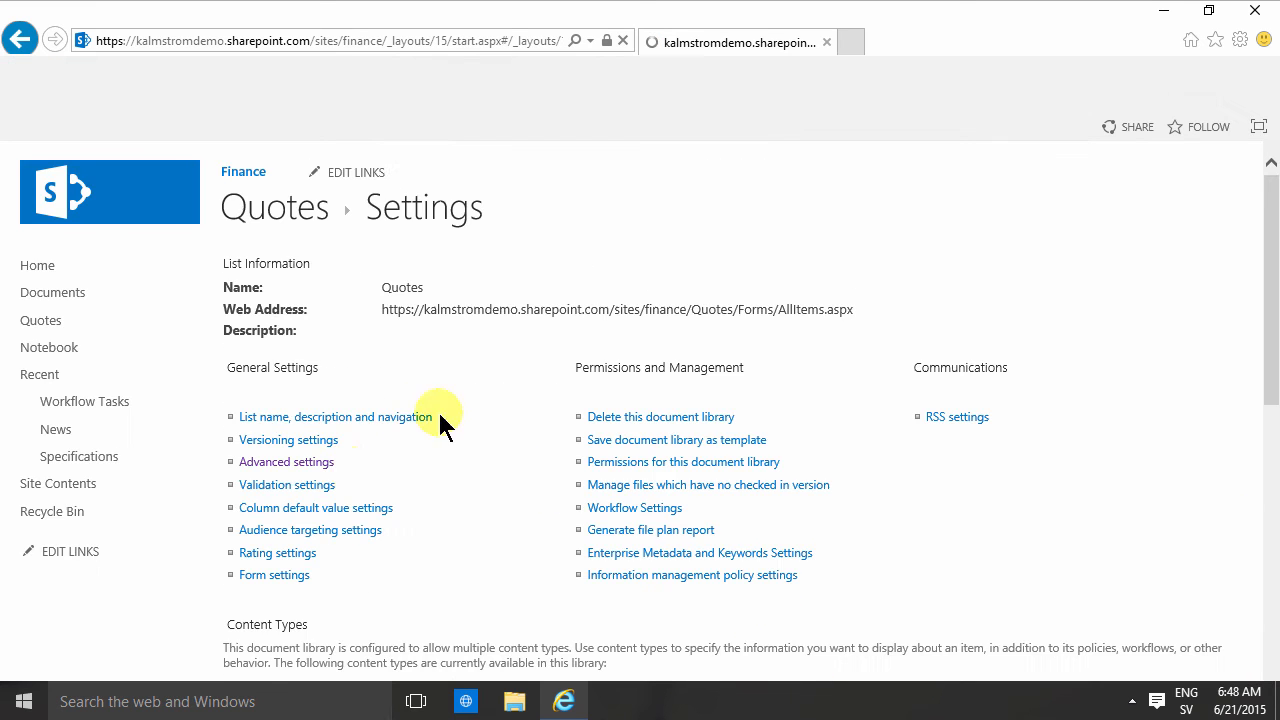
pyautogui.scroll(-3)
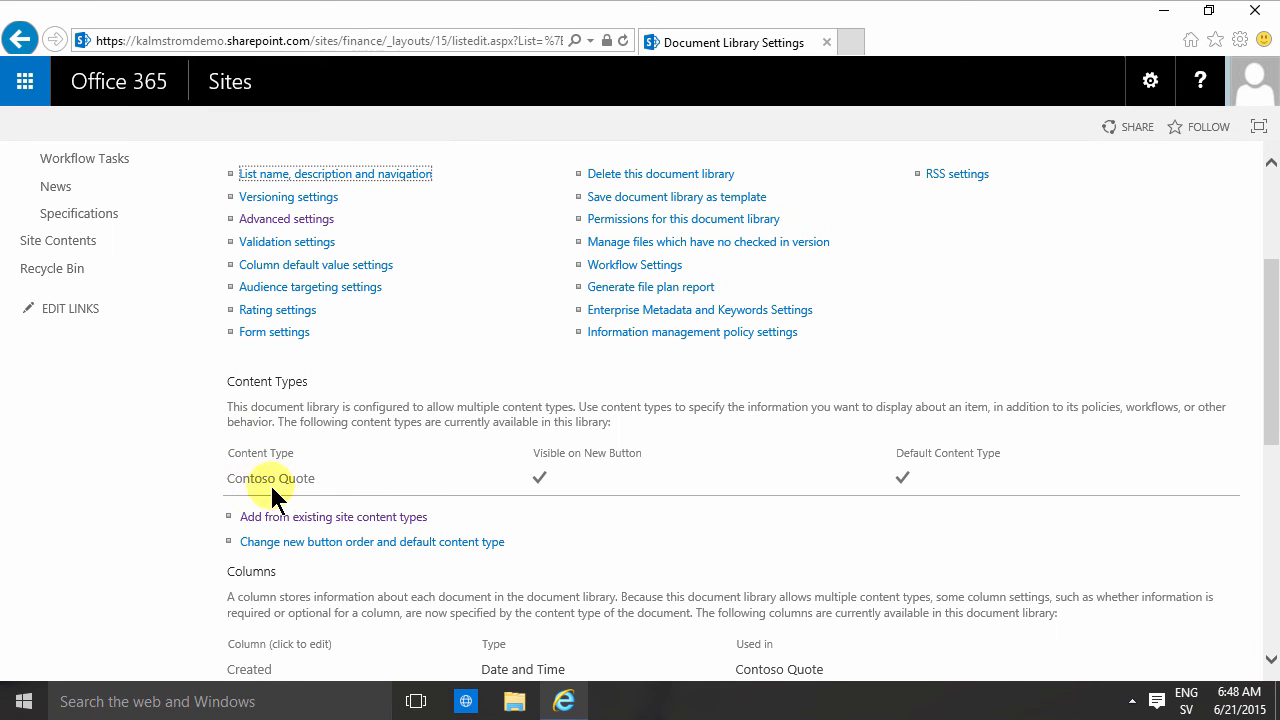
pyautogui.moveTo(270, 478)
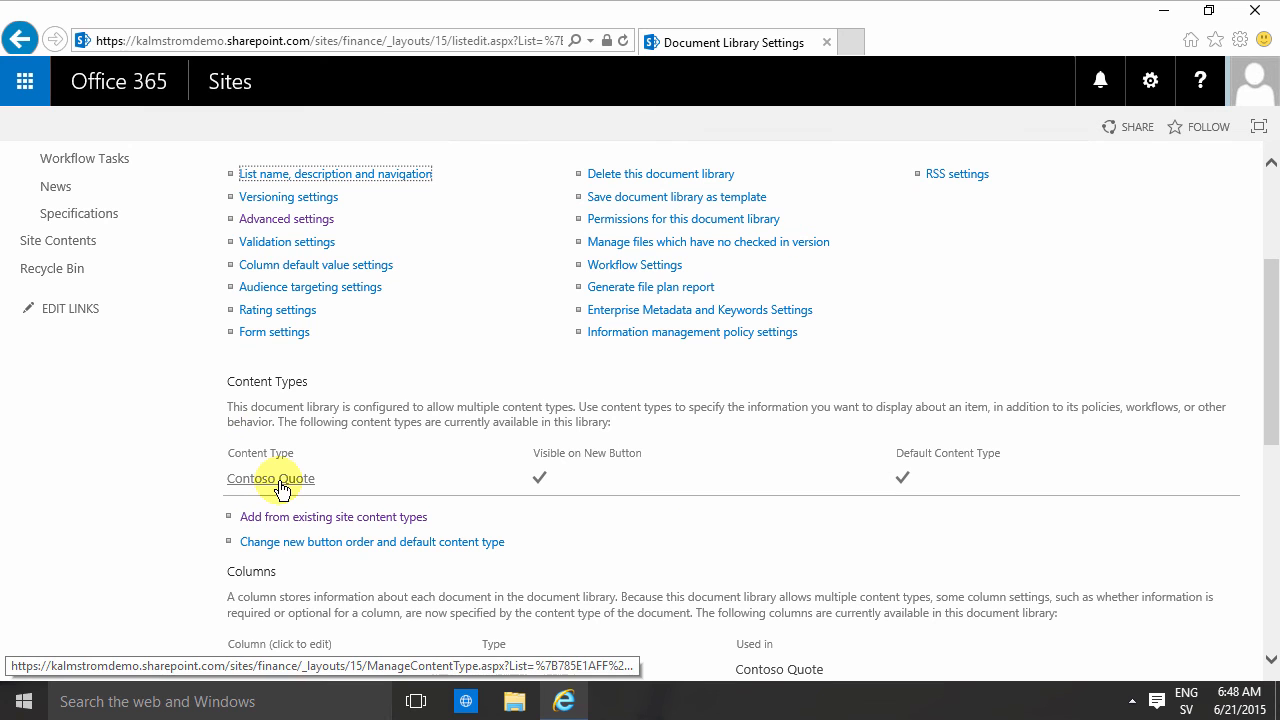
pyautogui.moveTo(305, 505)
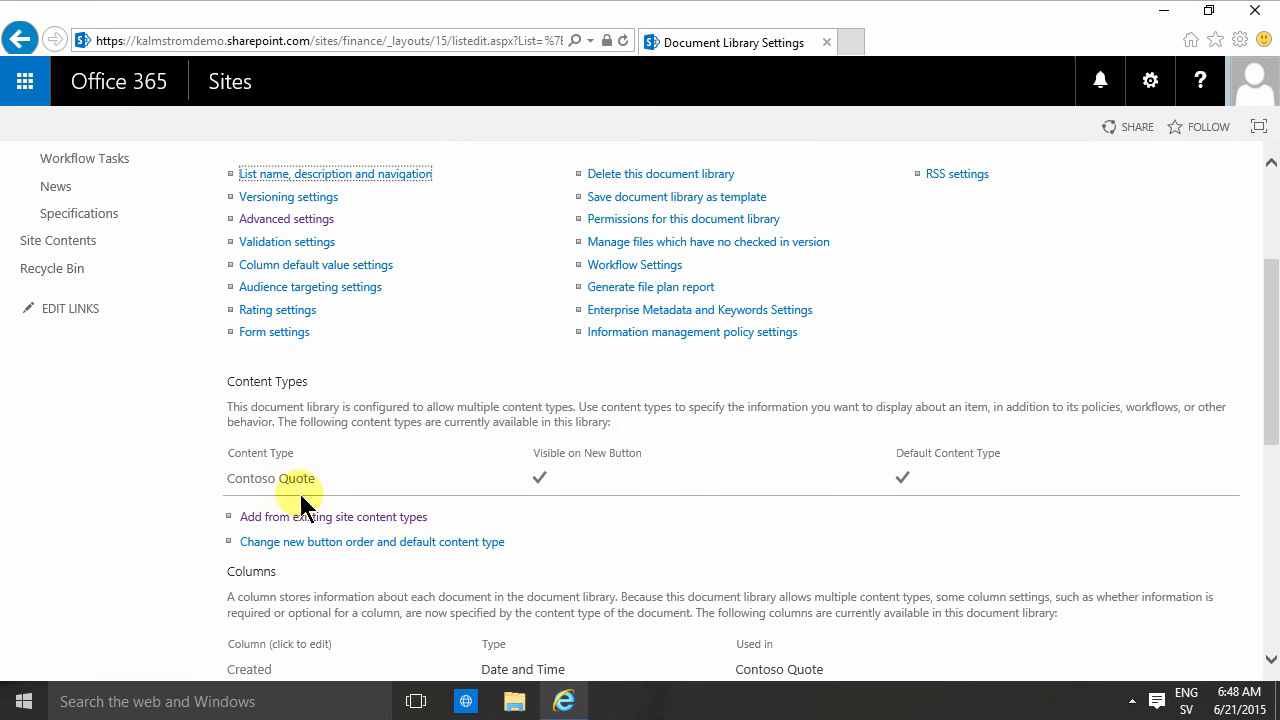
pyautogui.scroll(3)
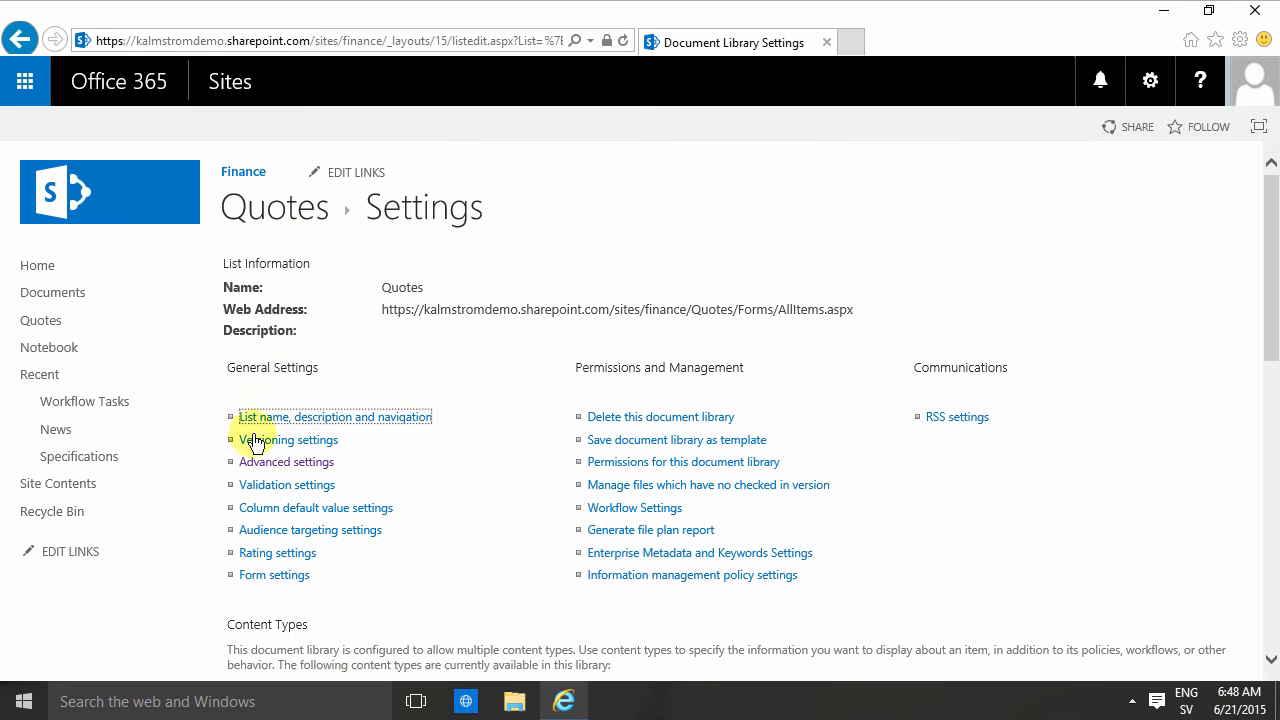
pyautogui.moveTo(275, 207)
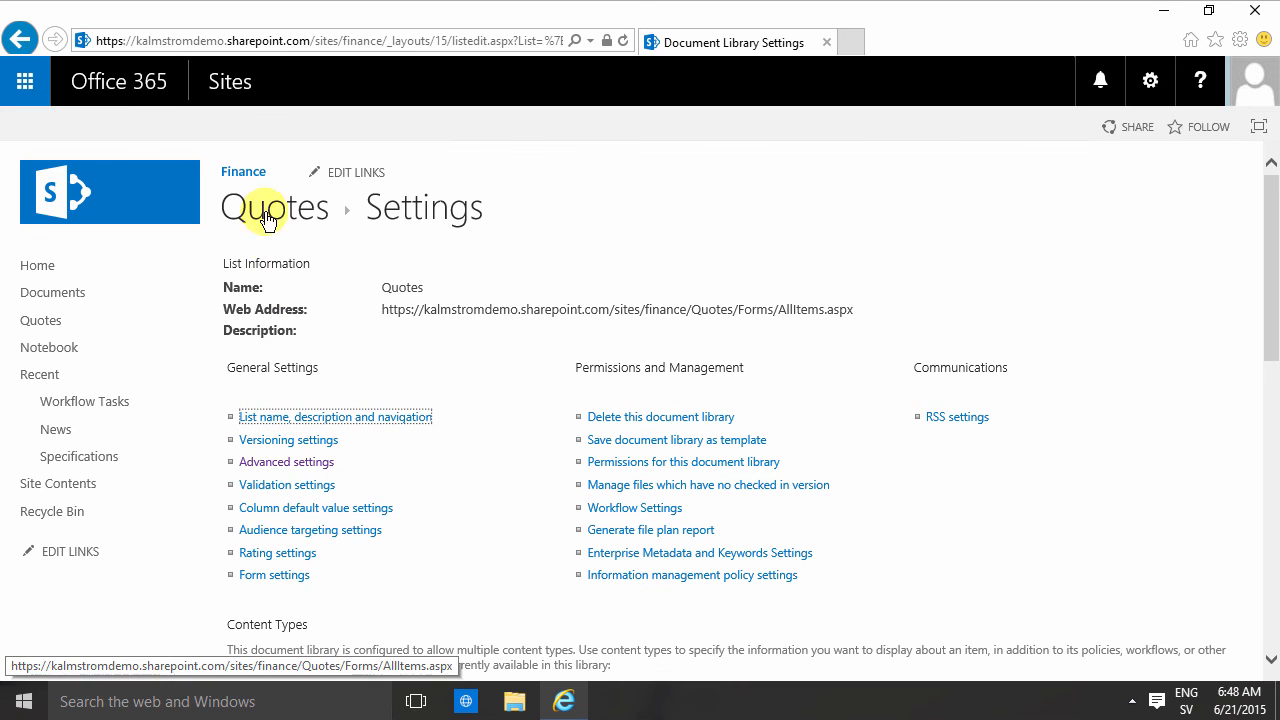
pyautogui.click(274, 207)
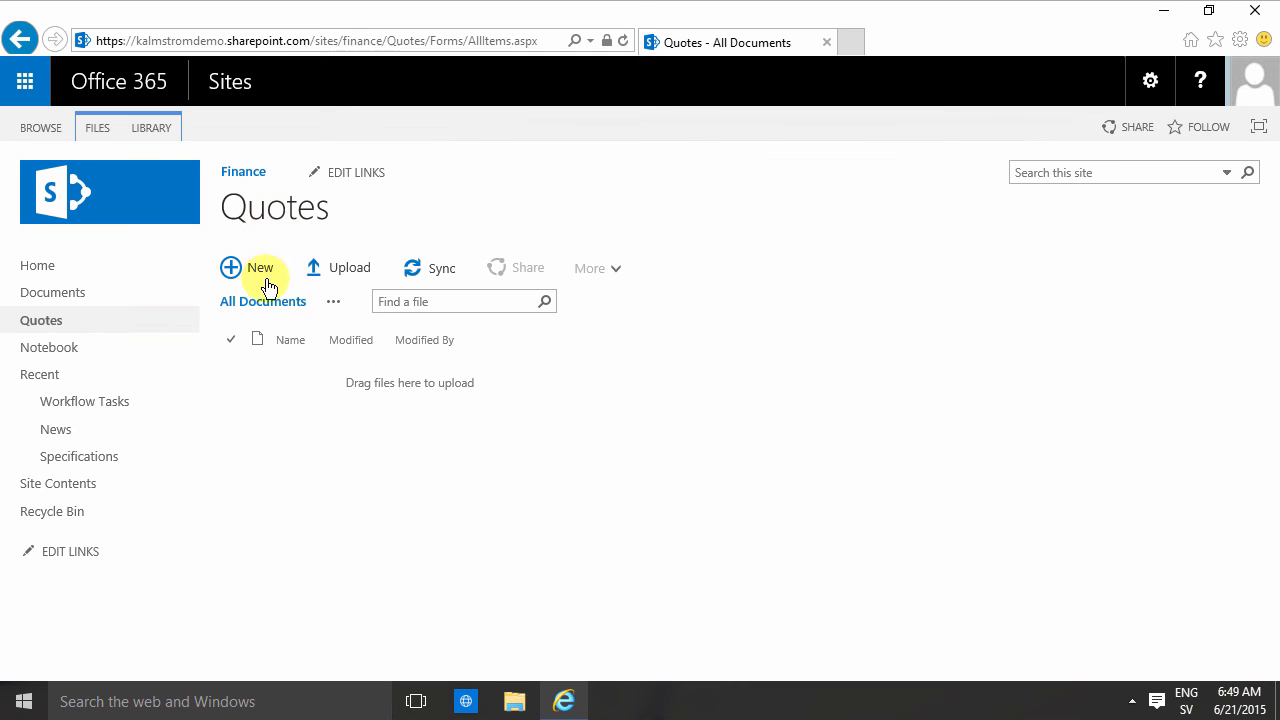
pyautogui.moveTo(260, 275)
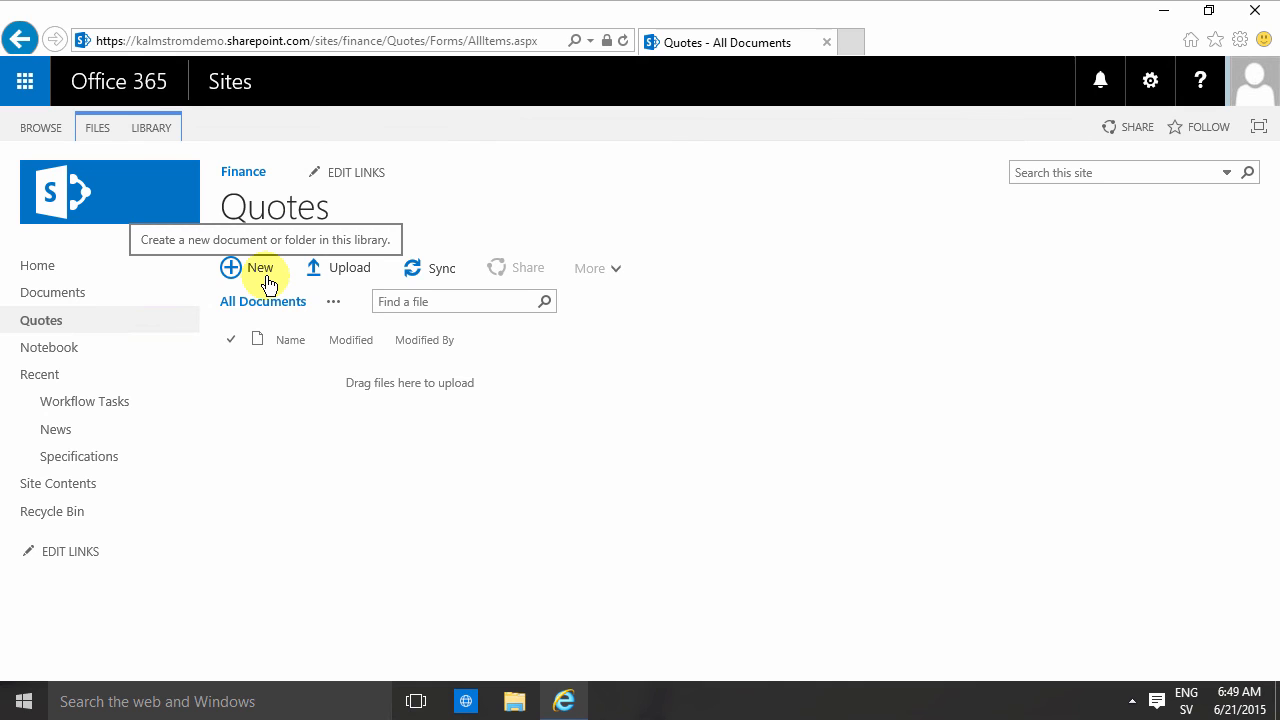